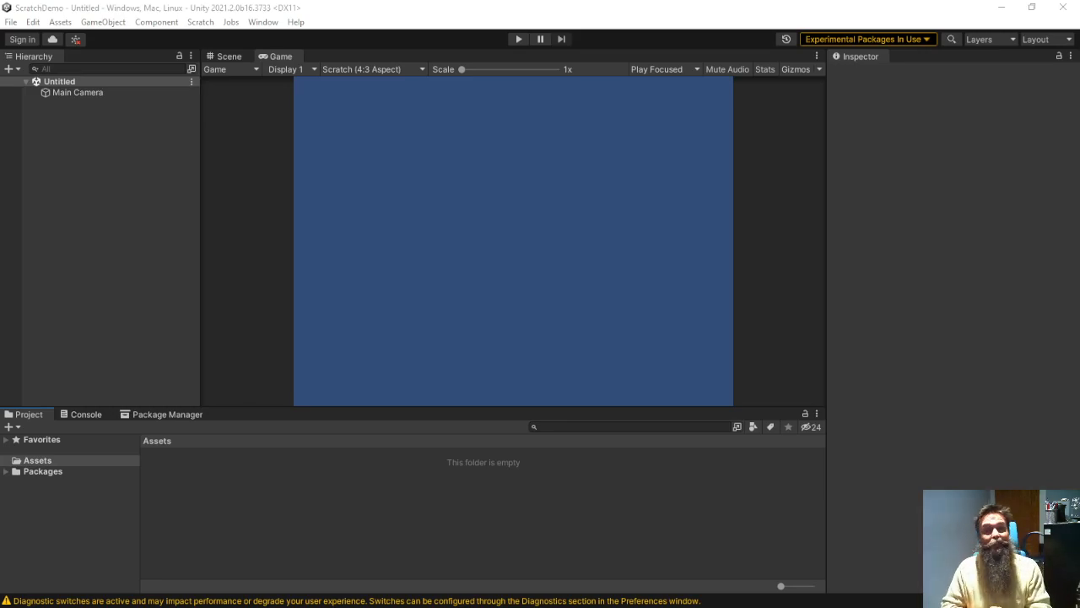
{"action": "mouse_move", "coordinate": [930, 445]}
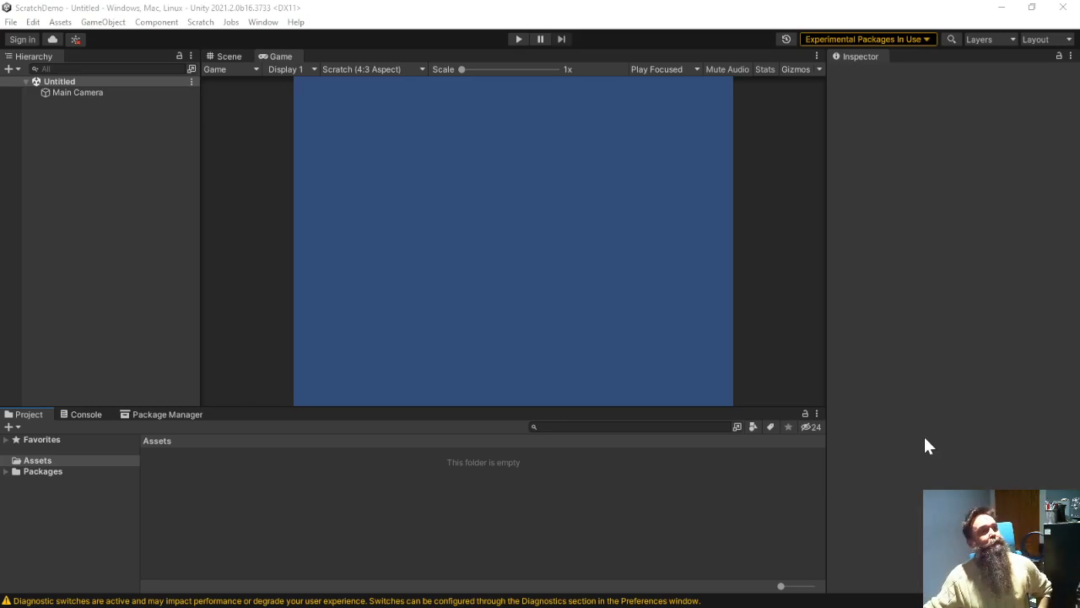
{"action": "mouse_move", "coordinate": [424, 191]}
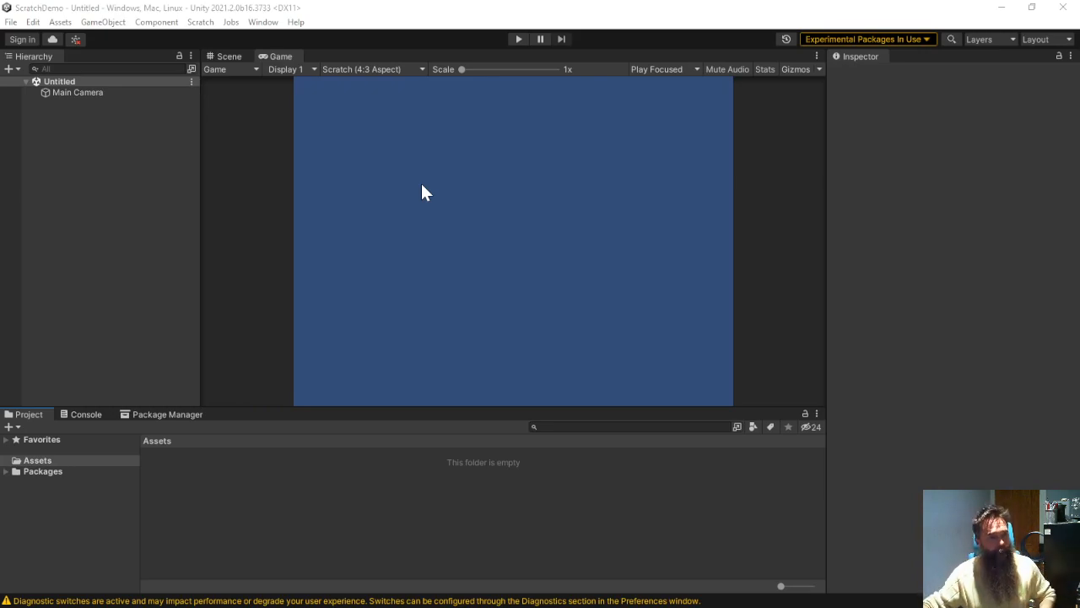
{"action": "mouse_move", "coordinate": [76, 317]}
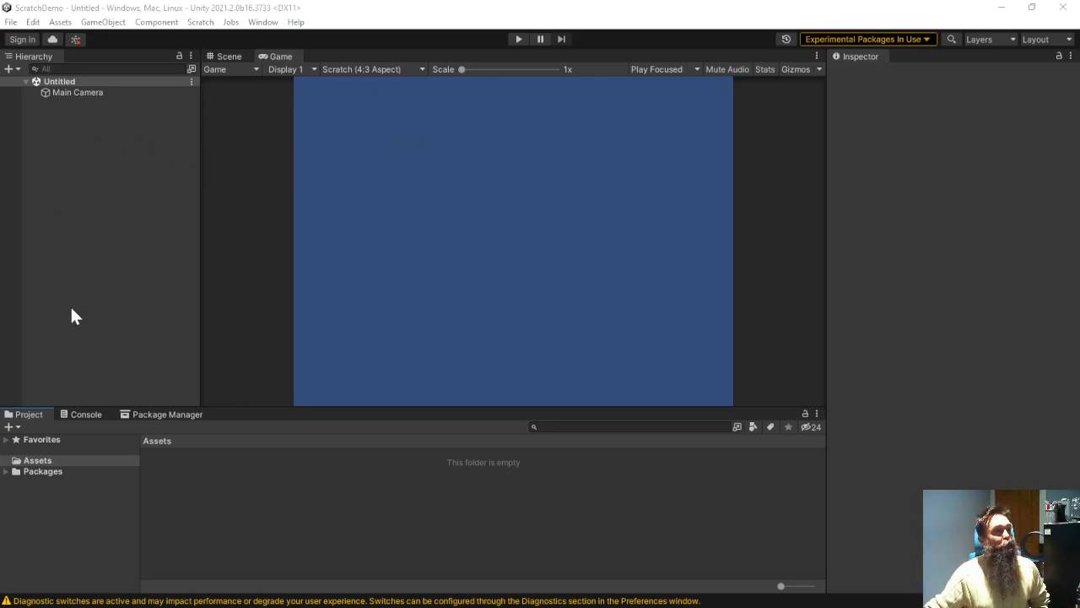
{"action": "mouse_move", "coordinate": [462, 493]}
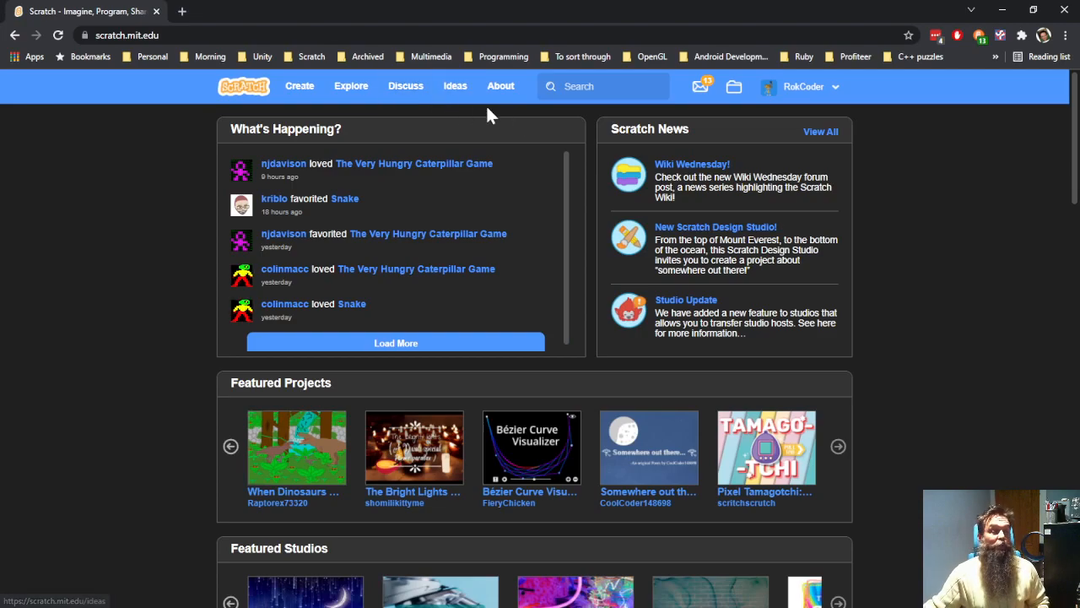
Search Scratch for the RokCoder Sewer Snarks project and open its code with See inside.
{"action": "left_click", "coordinate": [602, 86]}
{"action": "type", "text": "sewer snarks"}
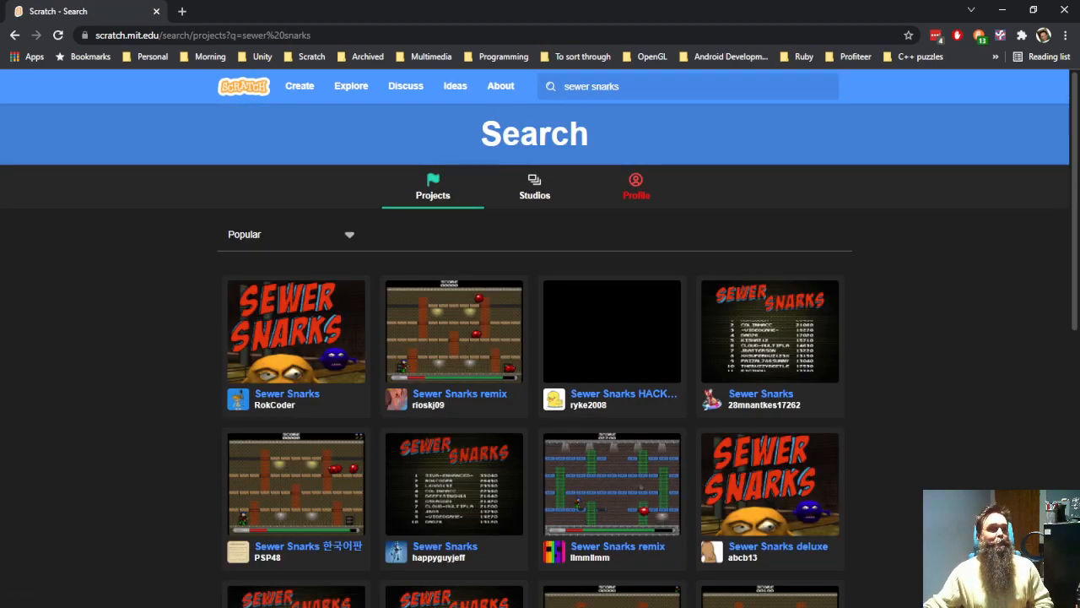
{"action": "left_click", "coordinate": [295, 330]}
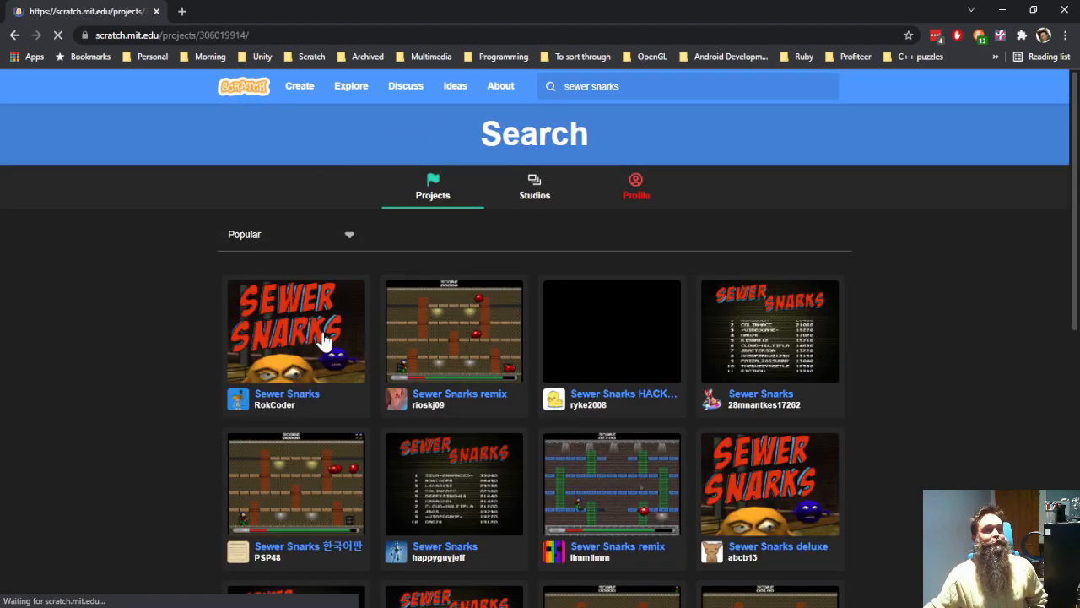
{"action": "left_click", "coordinate": [295, 331]}
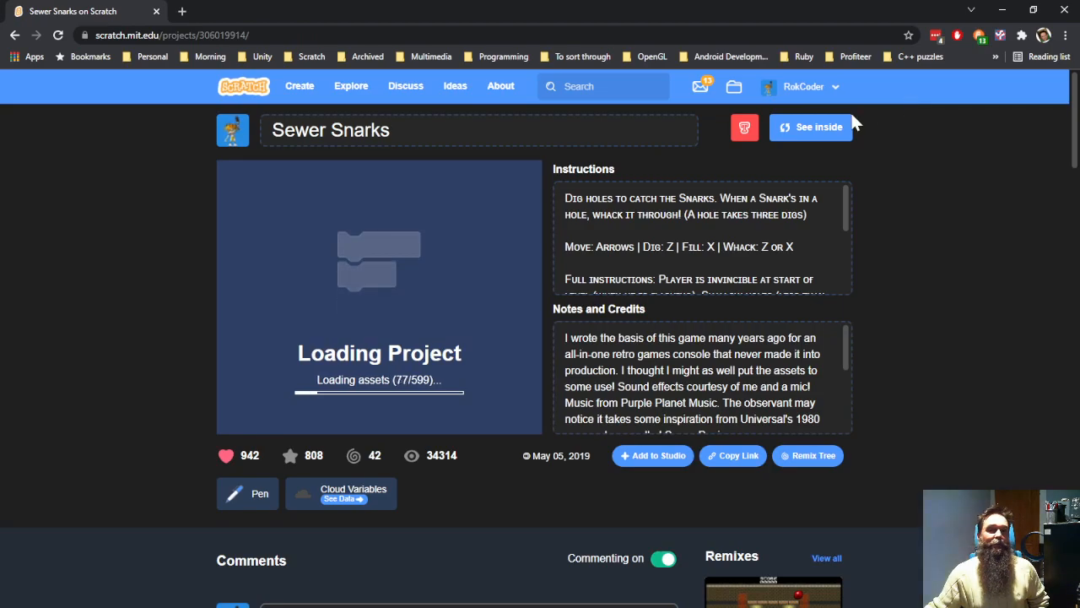
{"action": "left_click", "coordinate": [810, 128]}
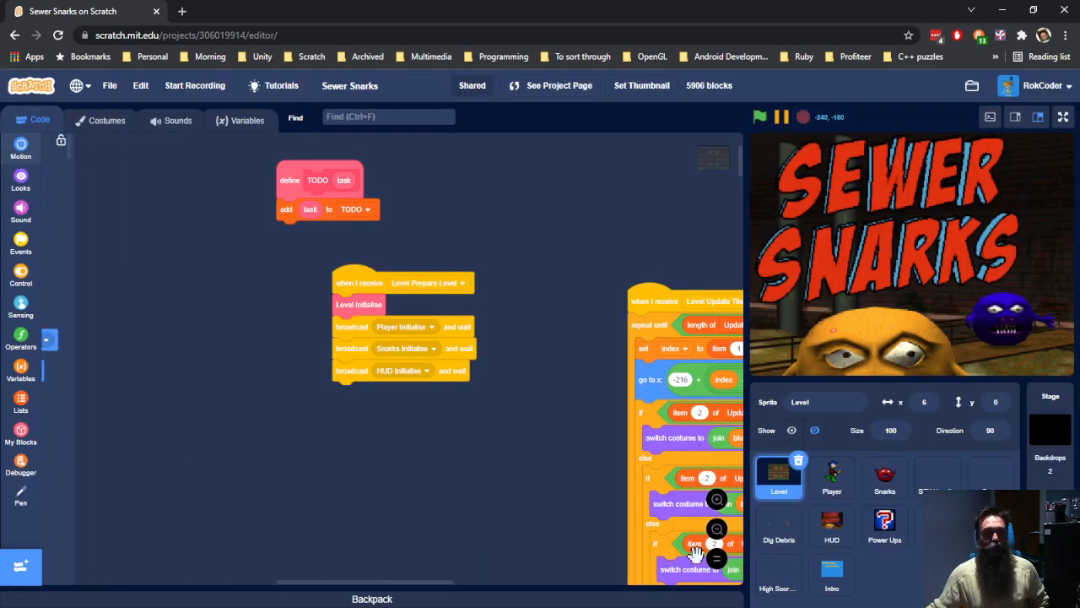
Start Sewer Snarks with the green flag and play it in full-screen stage mode.
{"action": "left_click", "coordinate": [831, 476]}
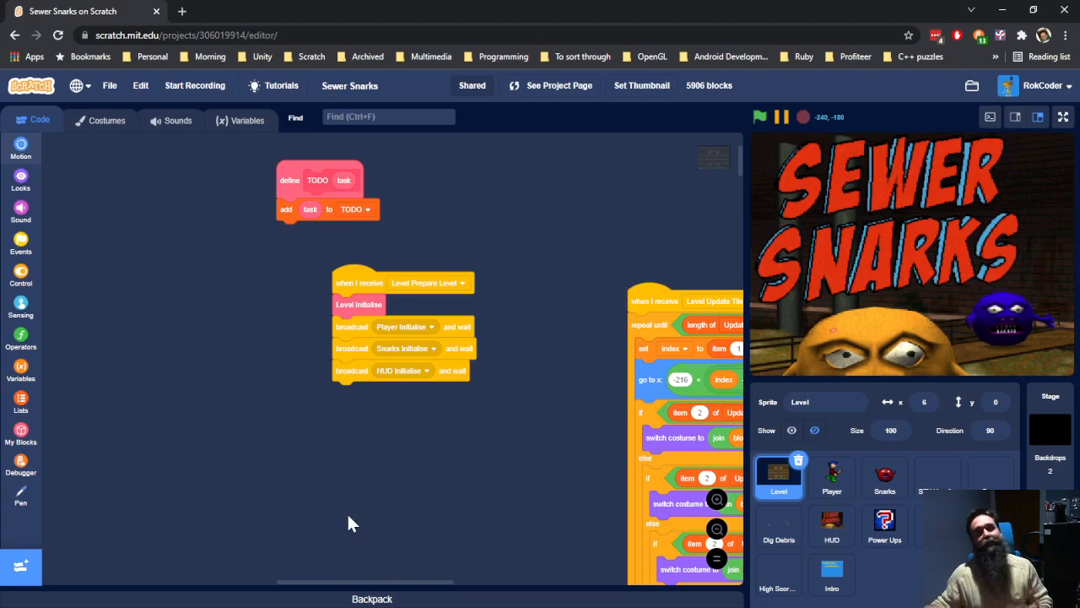
{"action": "mouse_move", "coordinate": [654, 312]}
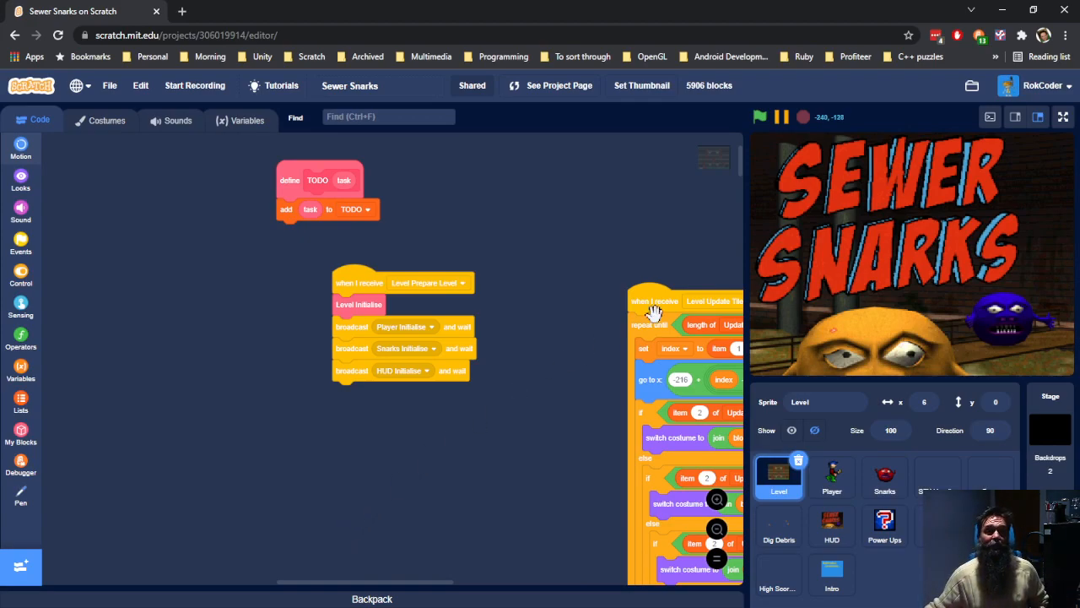
{"action": "left_click", "coordinate": [1063, 116]}
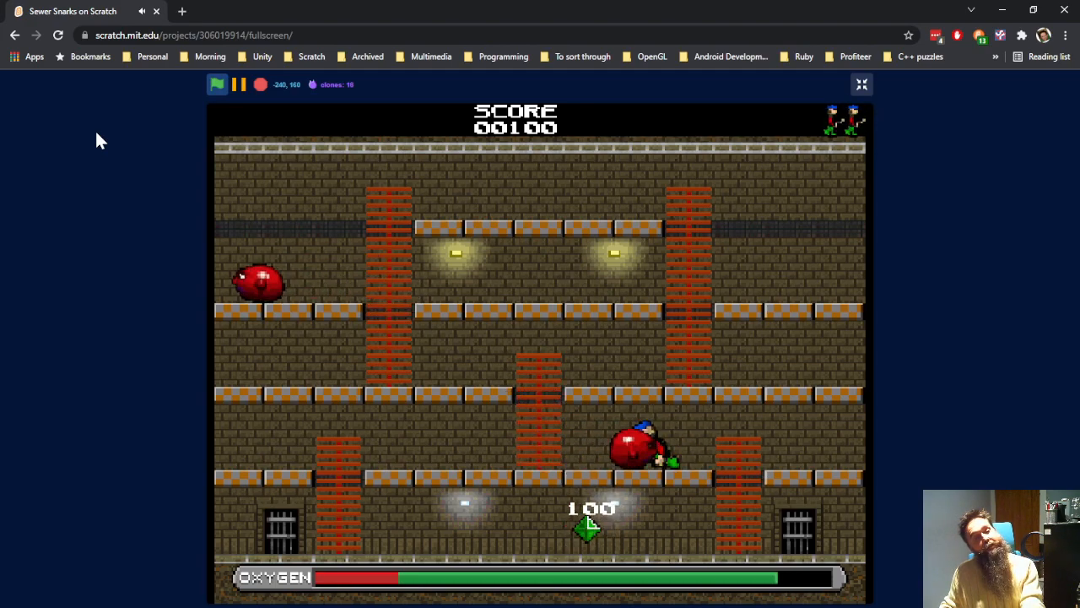
Exit full-screen mode and stop the running Sewer Snarks game.
{"action": "left_click", "coordinate": [862, 85]}
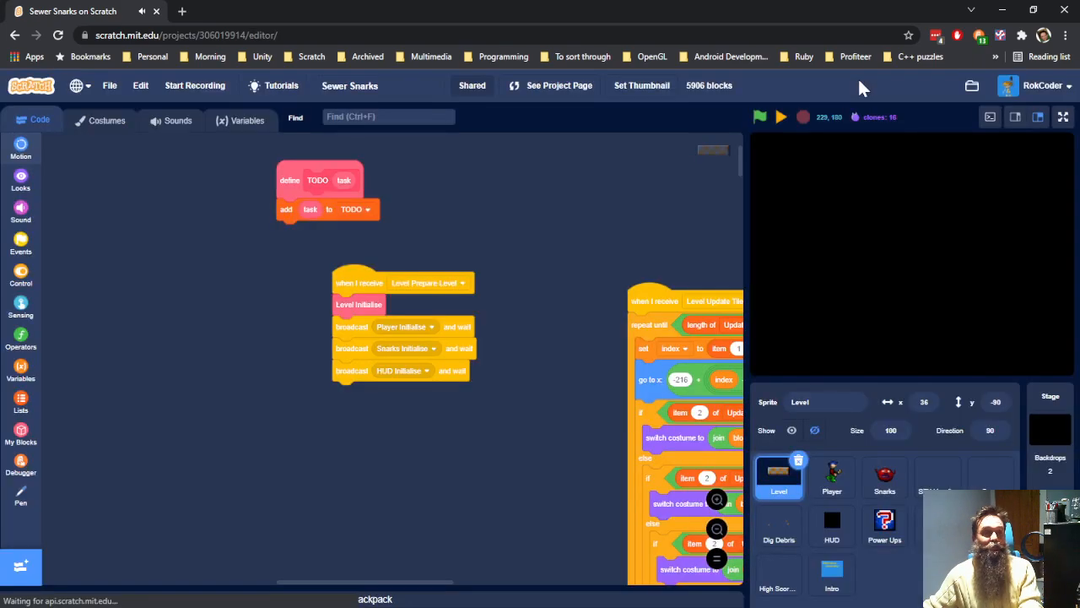
{"action": "left_click", "coordinate": [759, 117]}
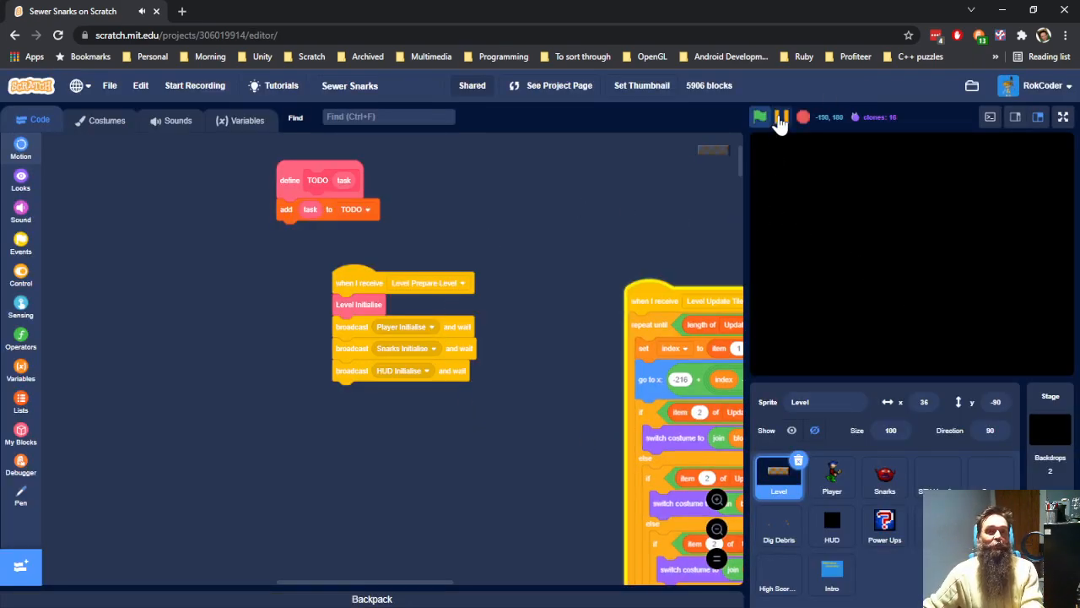
{"action": "left_click", "coordinate": [759, 117]}
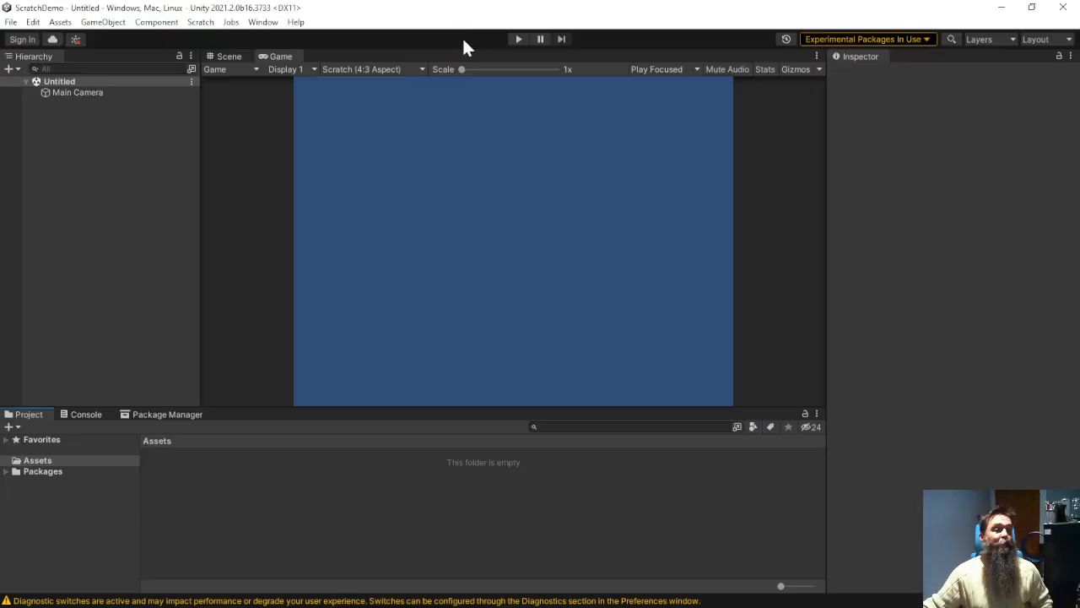
{"action": "mouse_move", "coordinate": [530, 137]}
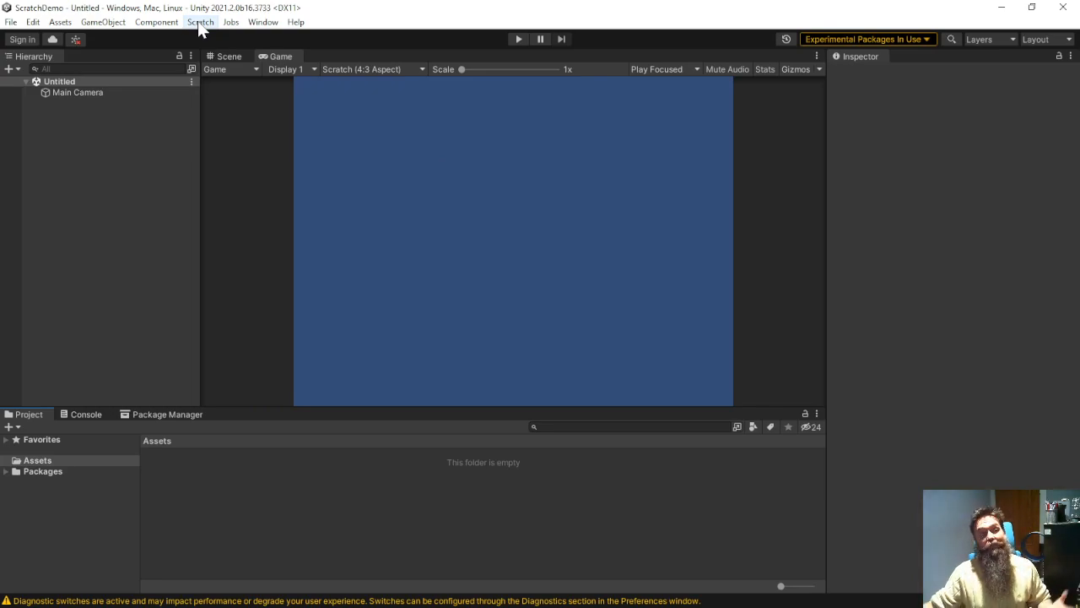
Choose Import project from Unity's Scratch menu to get the project ID prompt.
{"action": "left_click", "coordinate": [200, 22]}
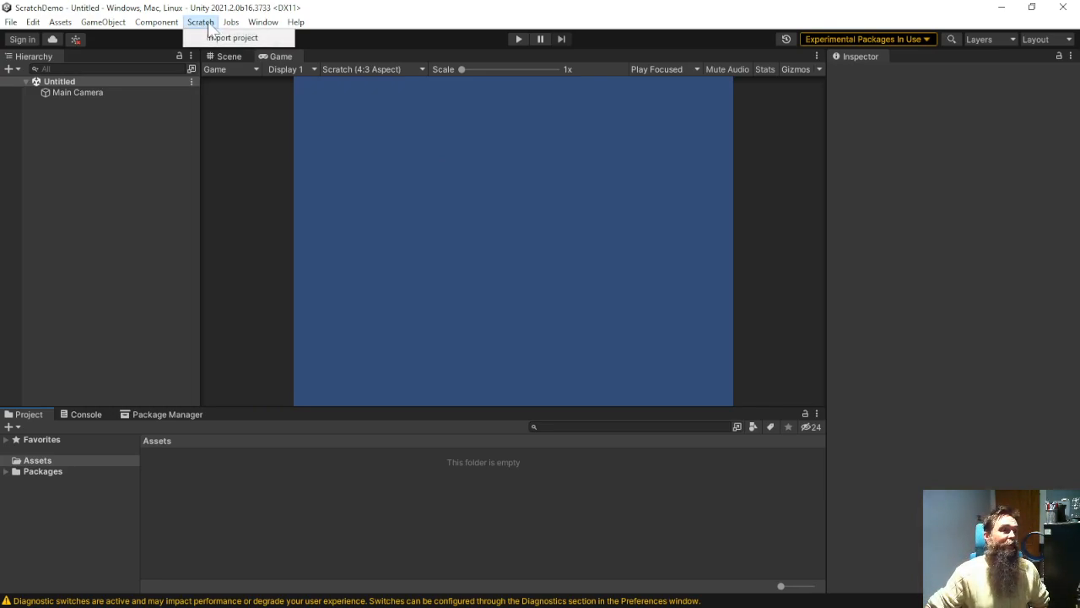
{"action": "left_click", "coordinate": [201, 22]}
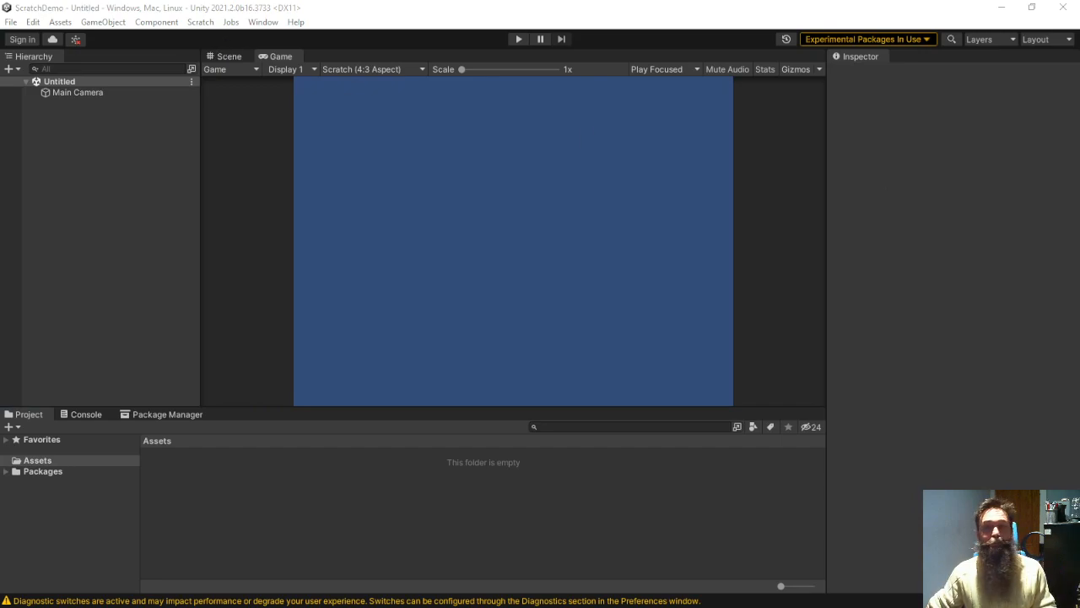
{"action": "left_click", "coordinate": [200, 21]}
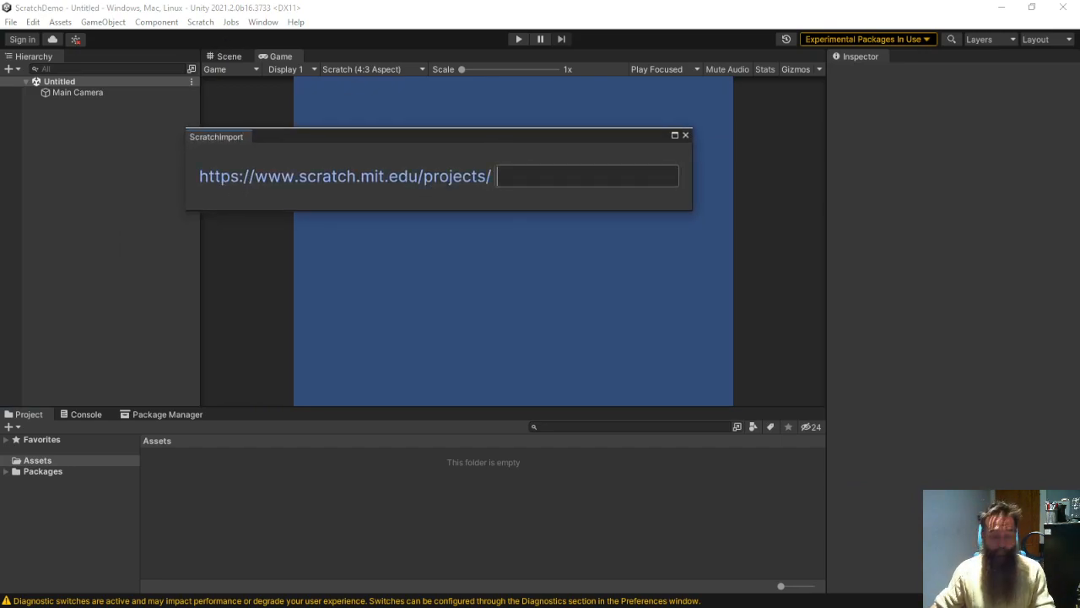
Import Scratch project 306019914 (Sewer Snarks) into Unity.
{"action": "type", "text": "306019914"}
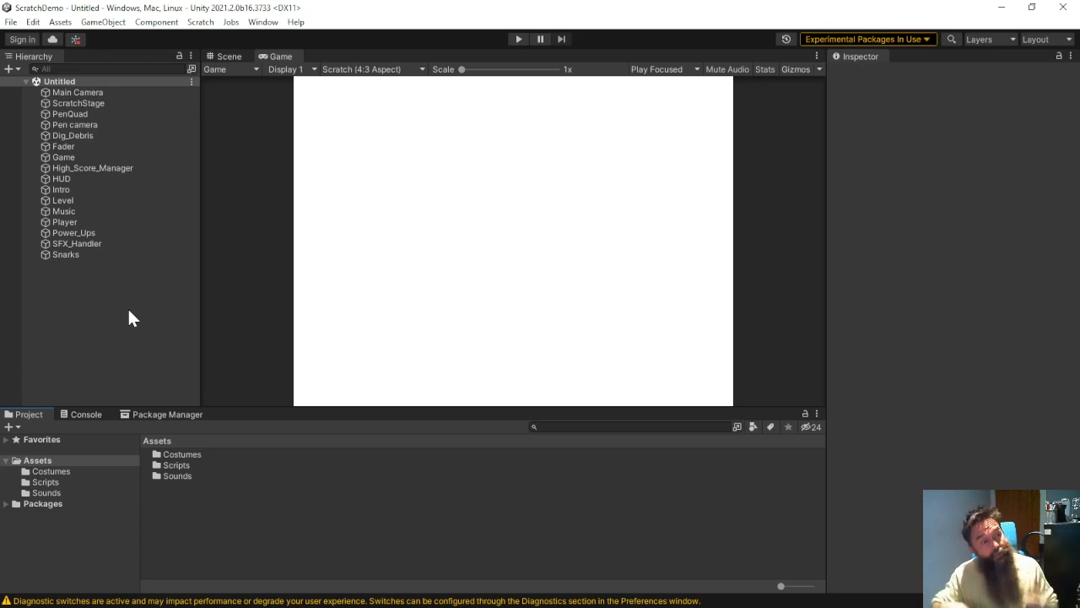
{"action": "mouse_move", "coordinate": [62, 461]}
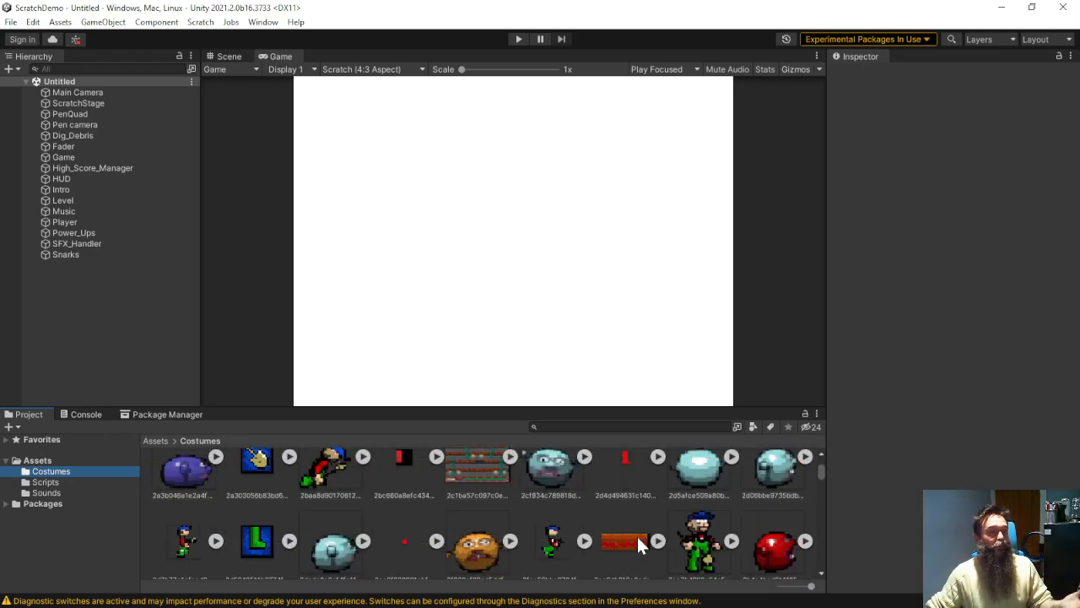
Browse the imported costumes and sound clips, then open ScratchSpriteScript_Player in Visual Studio.
{"action": "scroll", "scroll_direction": "down", "scroll_amount": 3}
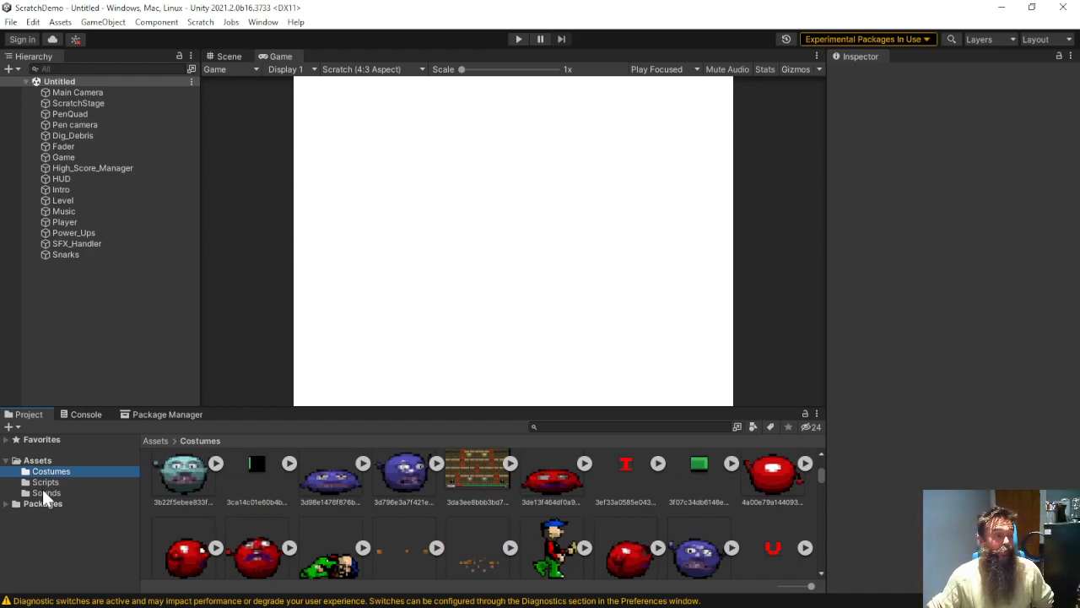
{"action": "left_click", "coordinate": [47, 492]}
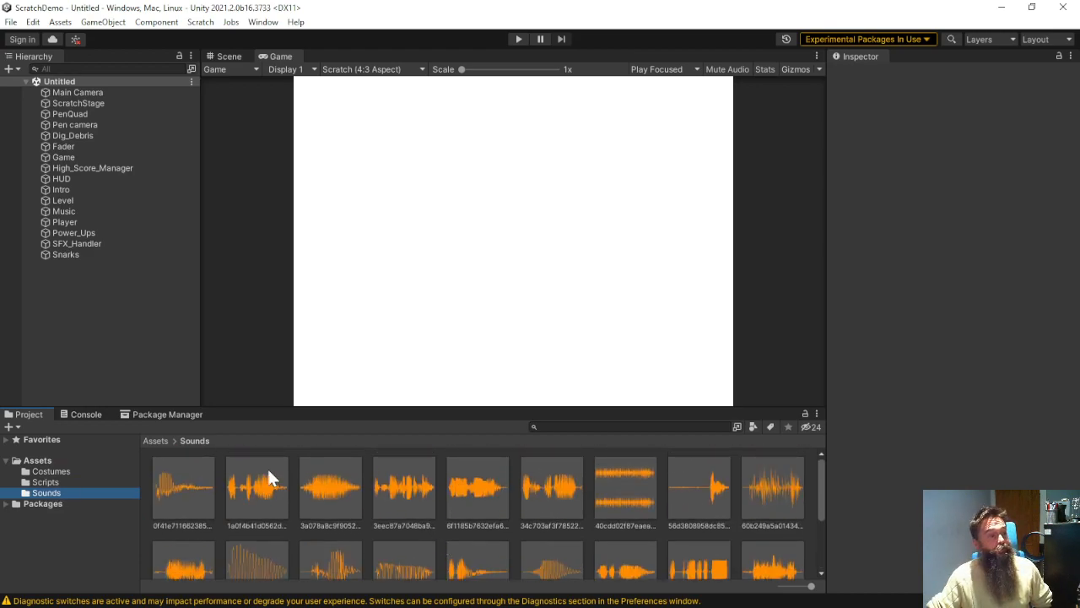
{"action": "left_click", "coordinate": [46, 482]}
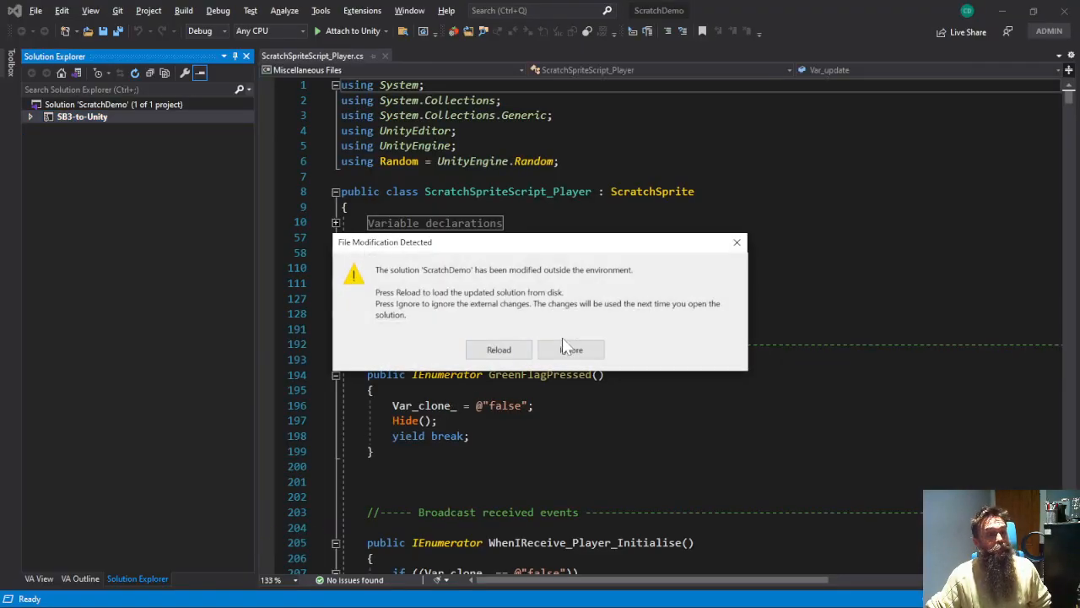
Dismiss the File Modification Detected warning and scroll ScratchSpriteScript_Player.cs to WhenIReceive_Player_Initialise.
{"action": "left_click", "coordinate": [498, 349]}
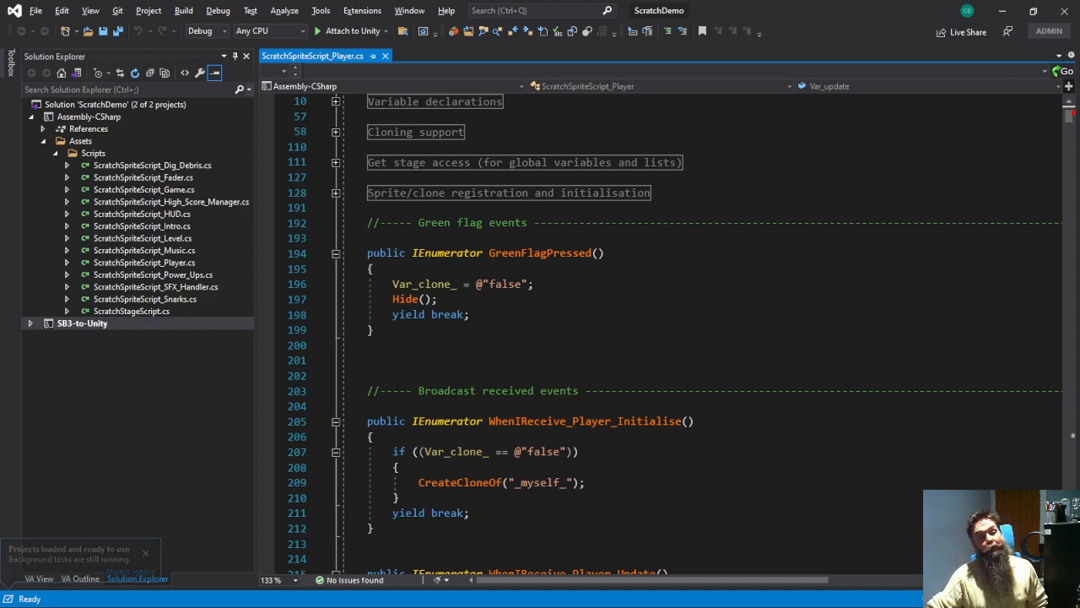
{"action": "mouse_move", "coordinate": [443, 314]}
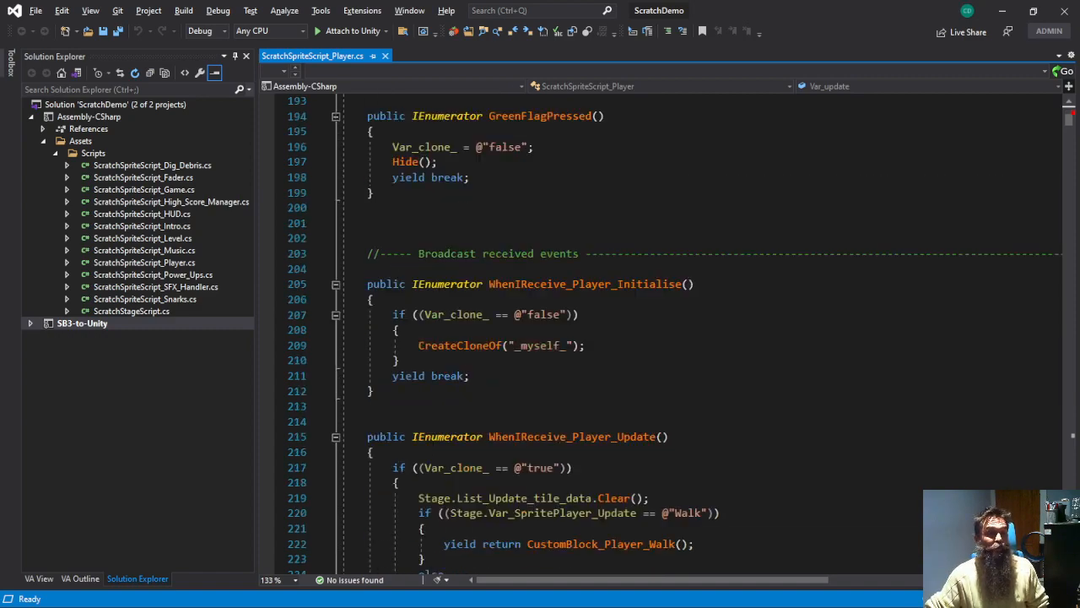
{"action": "scroll", "scroll_direction": "down", "scroll_amount": 3}
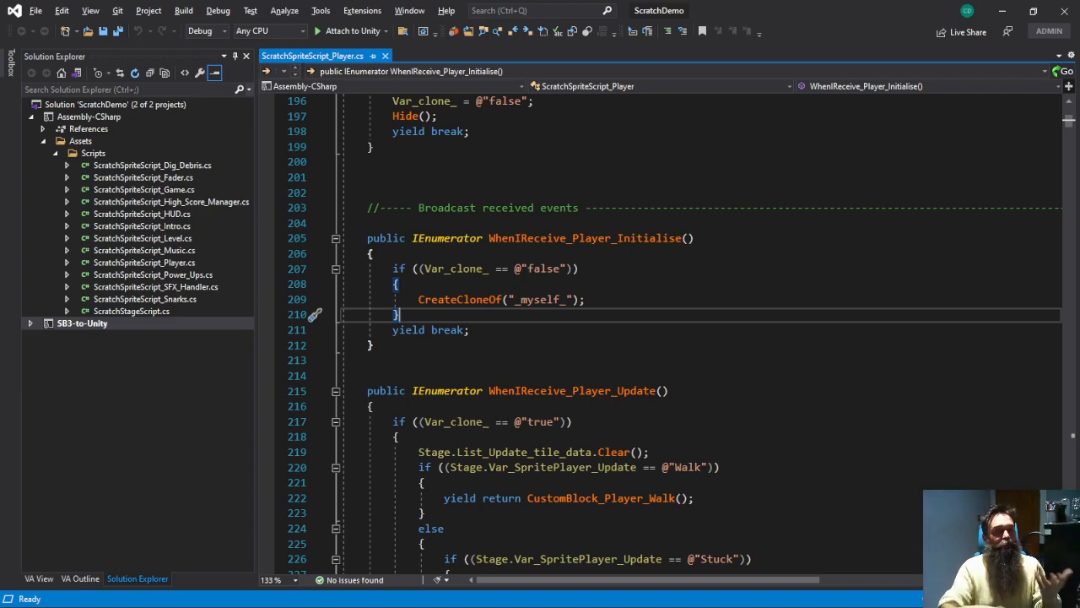
{"action": "scroll", "scroll_direction": "down", "scroll_amount": 3}
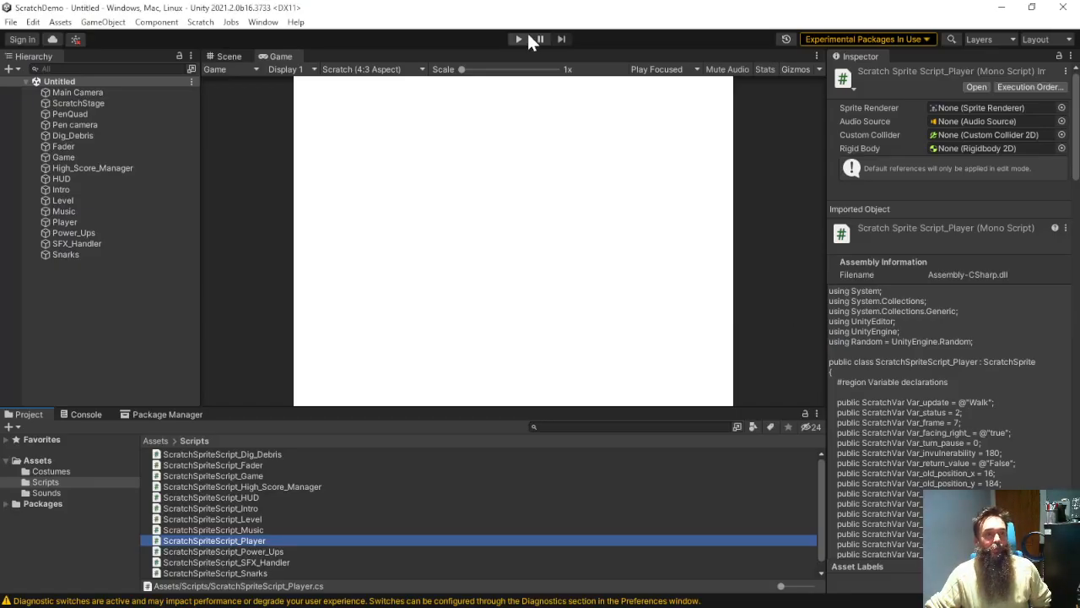
Enter Play mode, play the converted Sewer Snarks game, then pause it.
{"action": "left_click", "coordinate": [518, 39]}
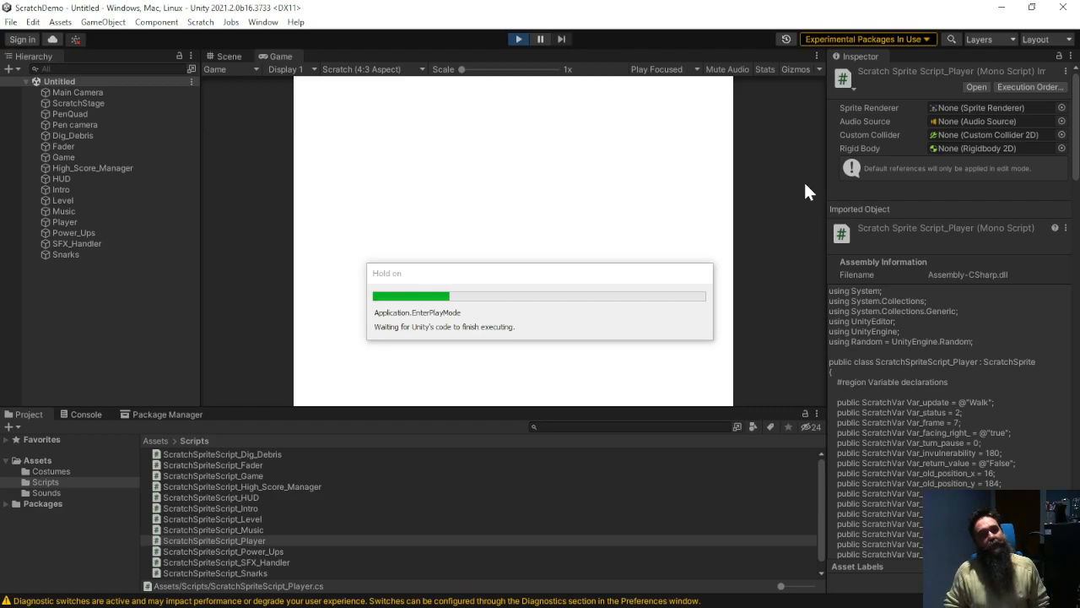
{"action": "left_click", "coordinate": [517, 38]}
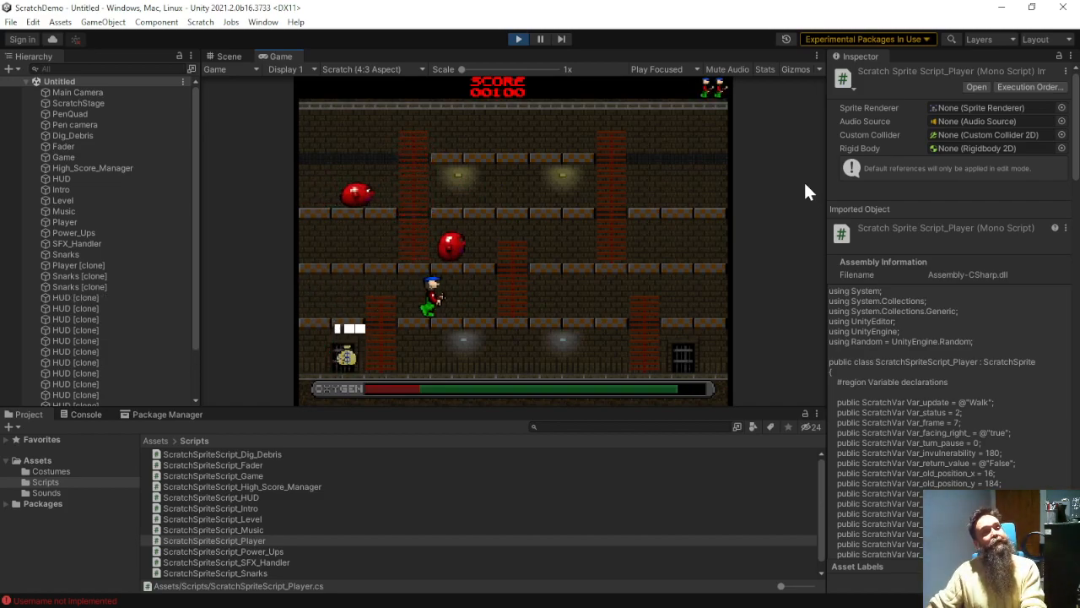
{"action": "left_click", "coordinate": [539, 39]}
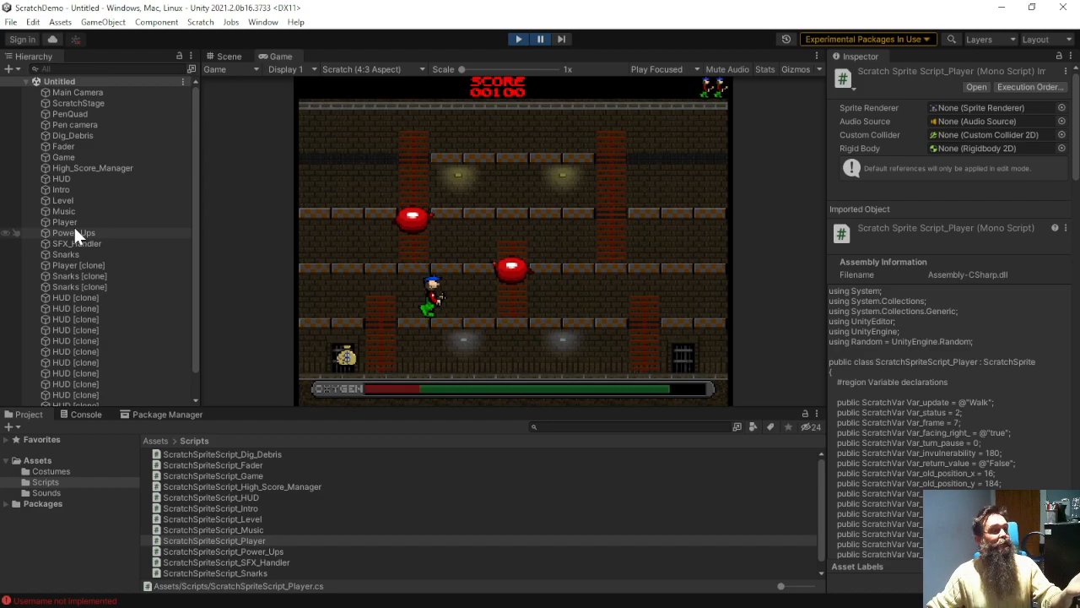
Select a Snarks clone in the Hierarchy to show its components in the Inspector.
{"action": "scroll", "scroll_direction": "down", "scroll_amount": 3}
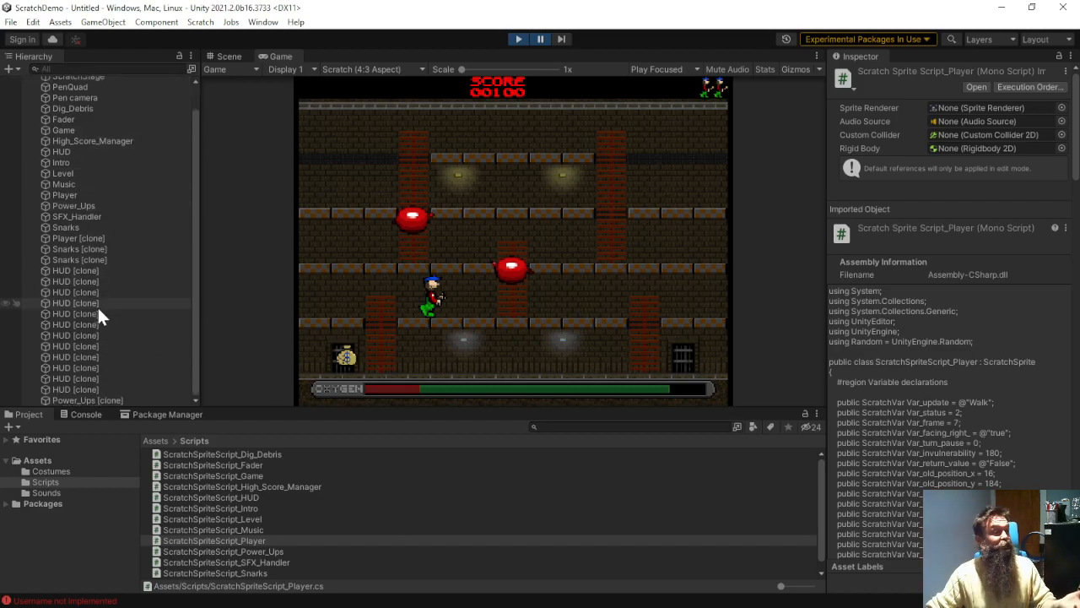
{"action": "mouse_move", "coordinate": [99, 344]}
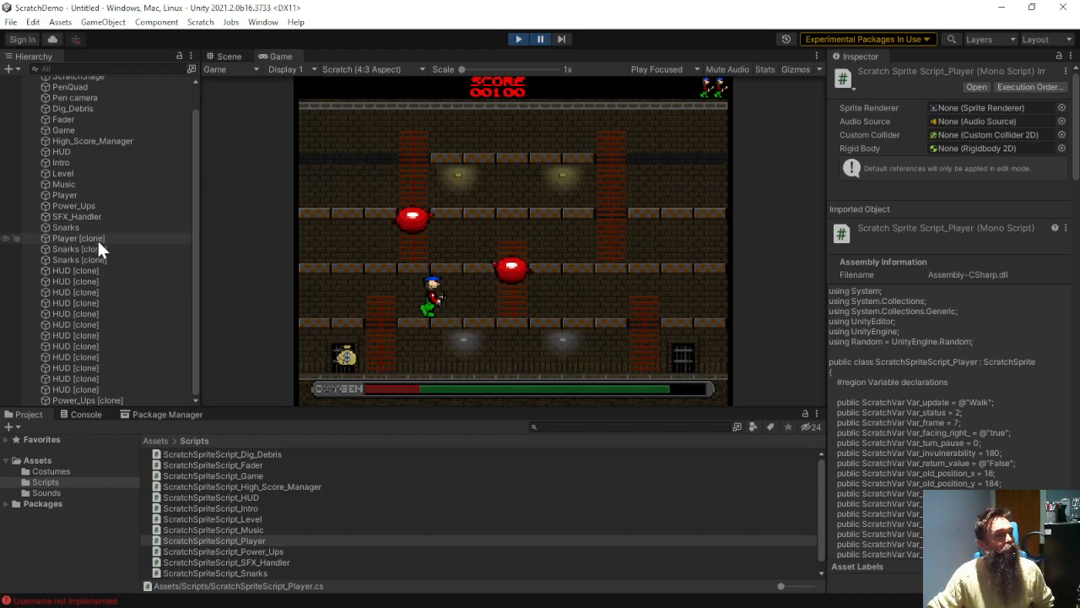
{"action": "left_click", "coordinate": [79, 259]}
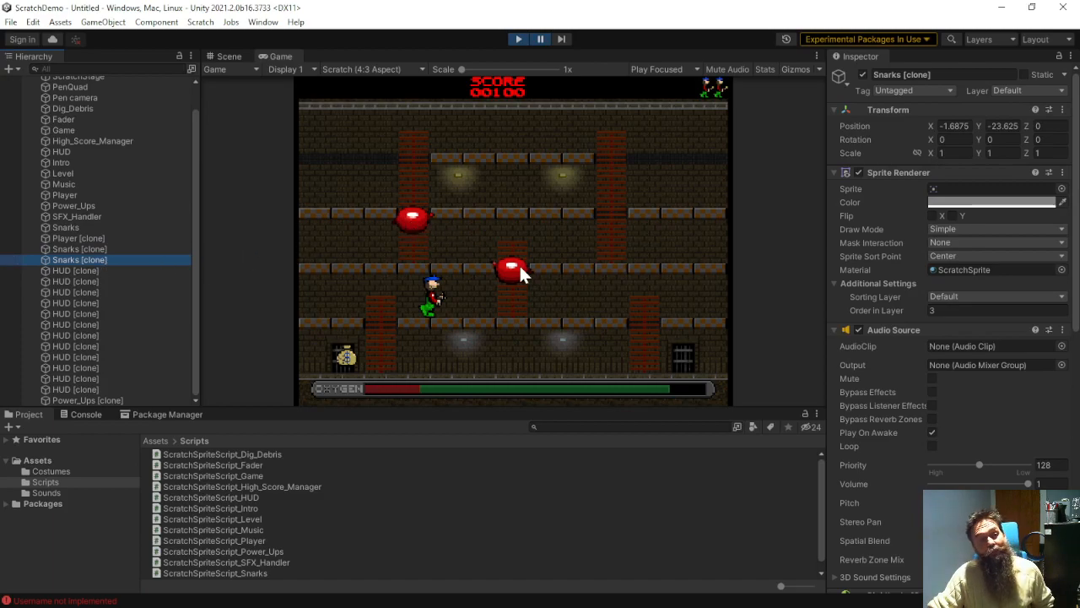
{"action": "mouse_move", "coordinate": [237, 66]}
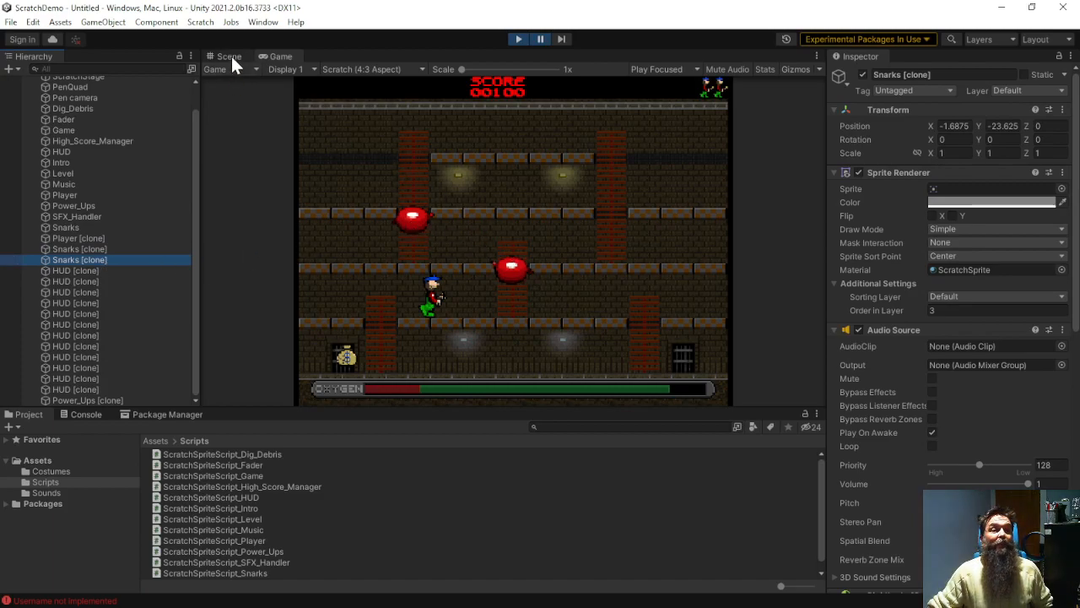
Show the Snarks clone in Scene view and scroll its Inspector to Scratch Sprite Script_Snarks.
{"action": "left_click", "coordinate": [228, 55]}
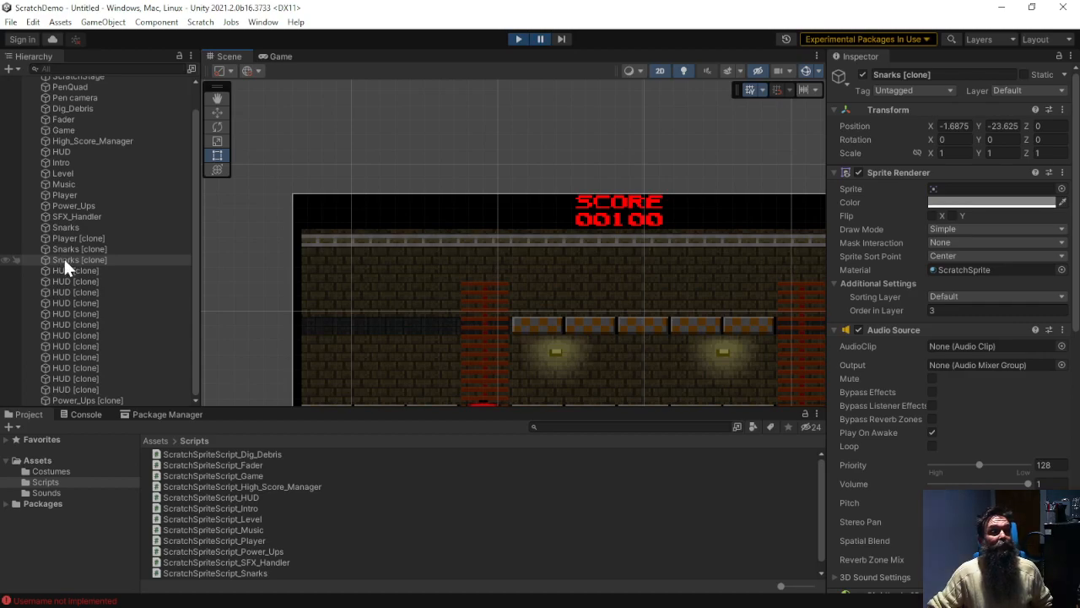
{"action": "left_click", "coordinate": [79, 259]}
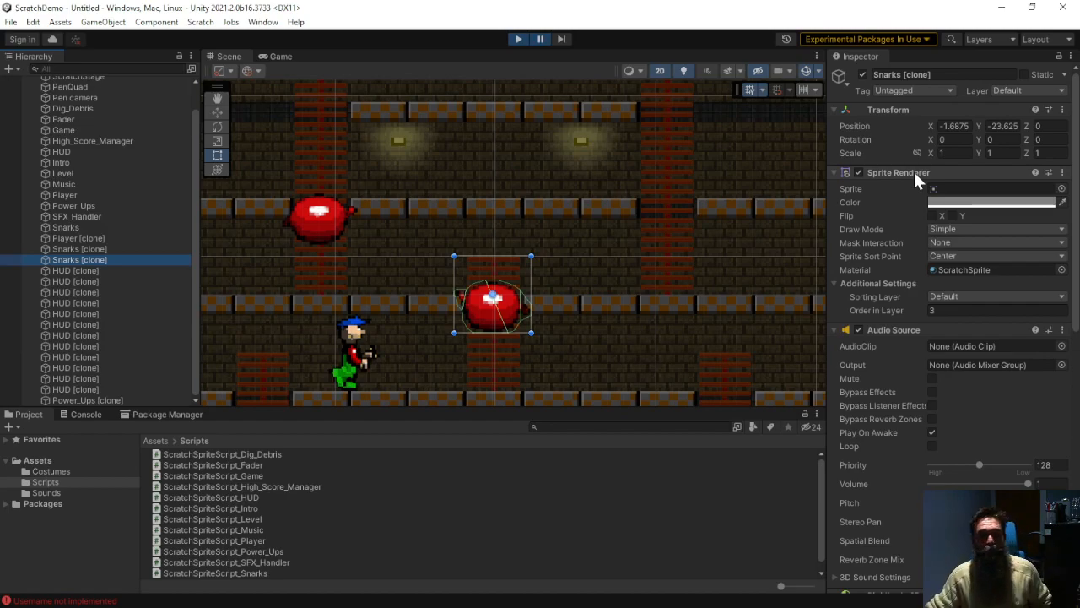
{"action": "scroll", "scroll_direction": "down", "scroll_amount": 3}
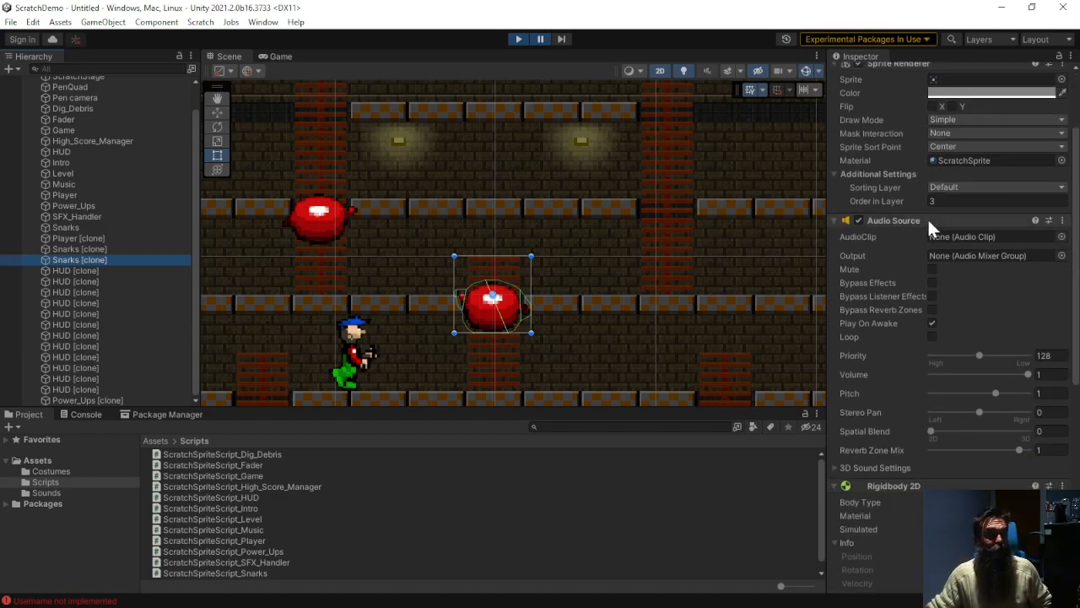
{"action": "scroll", "scroll_direction": "down", "scroll_amount": 3}
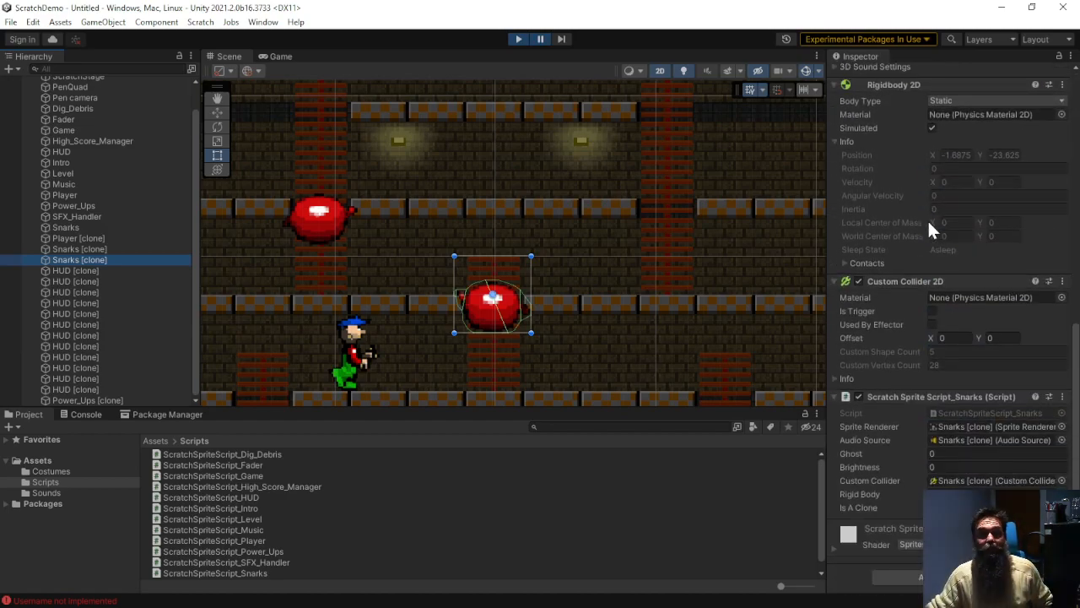
{"action": "mouse_move", "coordinate": [553, 329]}
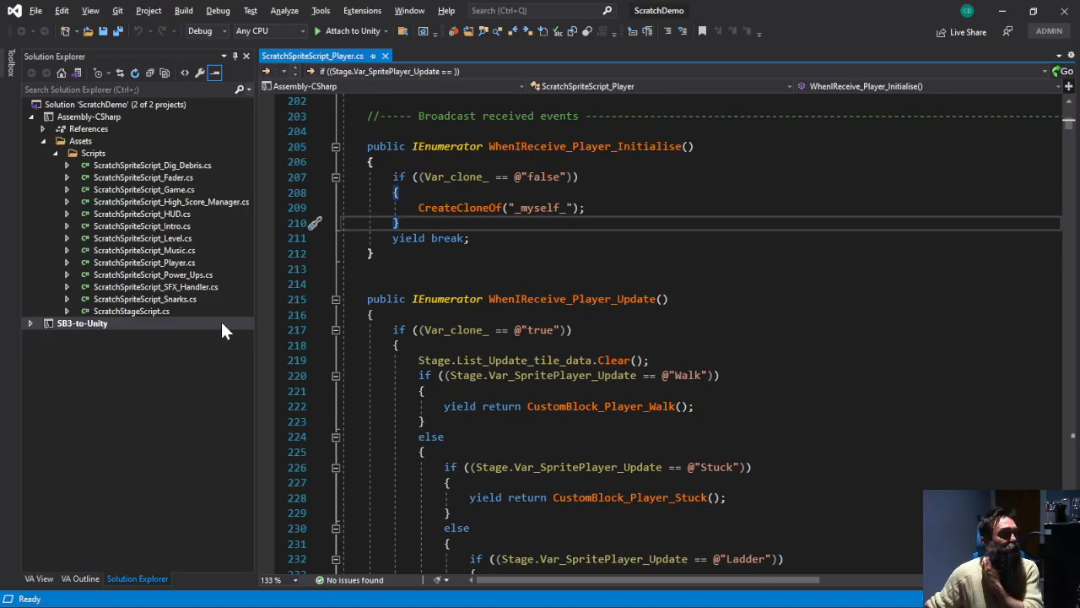
Open ScratchSpriteScript_Player.cs and set a breakpoint at line 390 in CustomBlock_Player_Walk.
{"action": "left_click", "coordinate": [144, 261]}
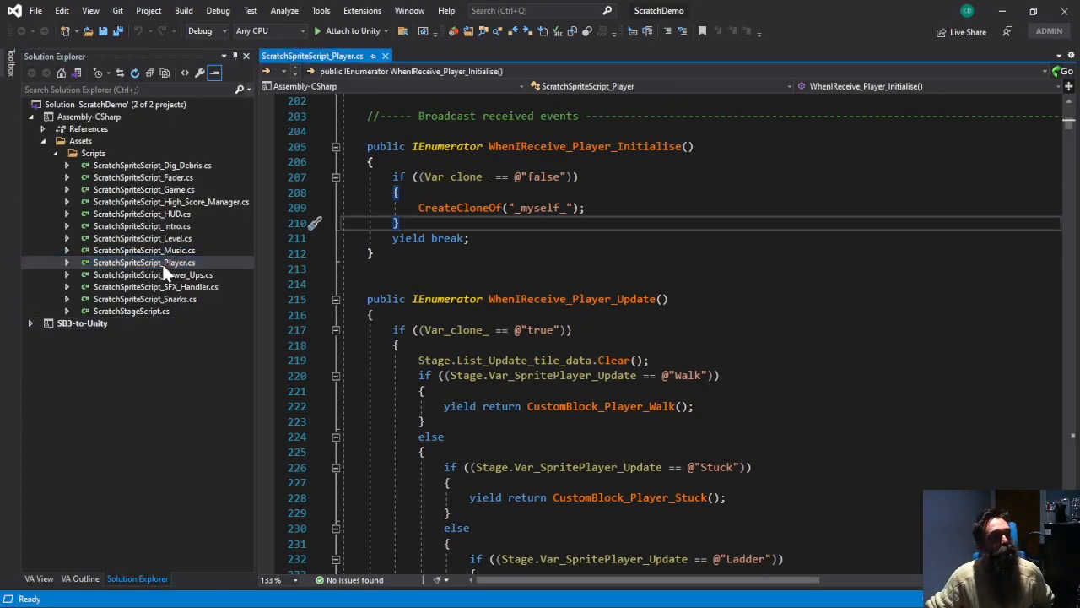
{"action": "scroll", "scroll_direction": "down", "scroll_amount": 3}
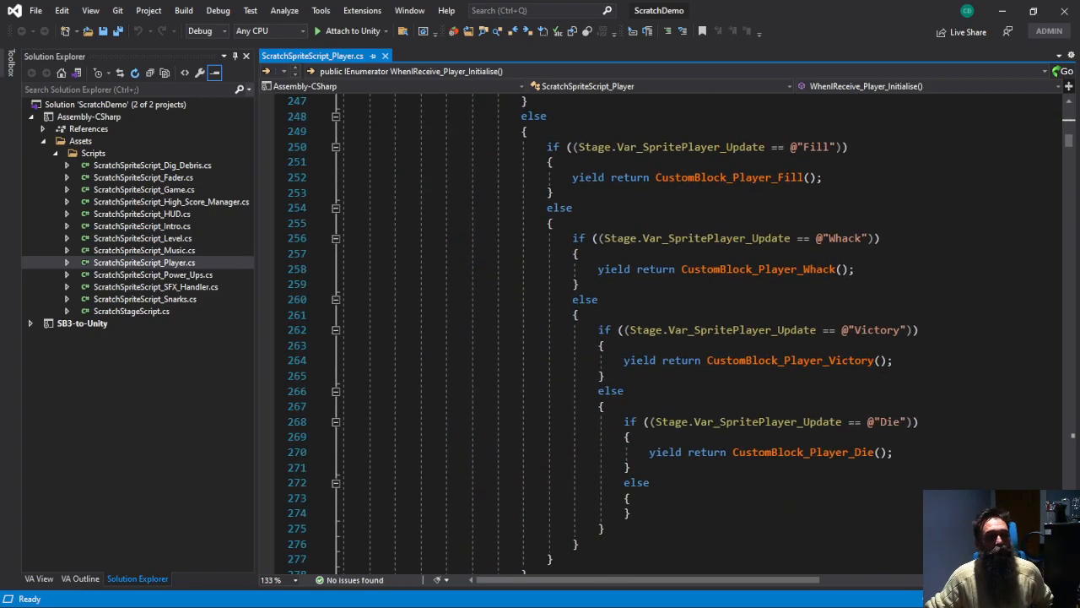
{"action": "scroll", "scroll_direction": "down", "scroll_amount": 3}
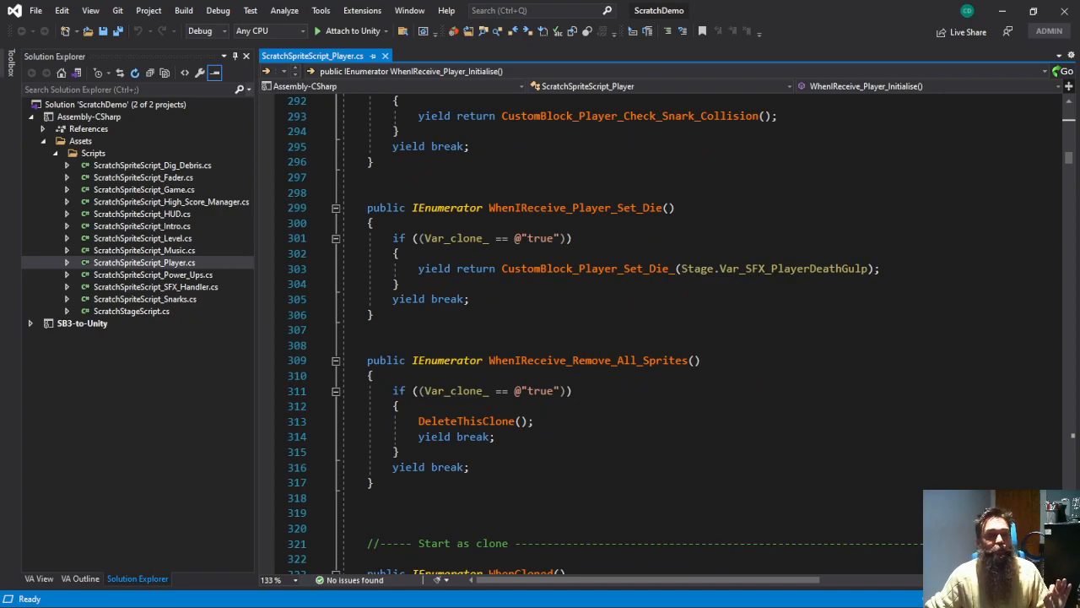
{"action": "scroll", "scroll_direction": "down", "scroll_amount": 3}
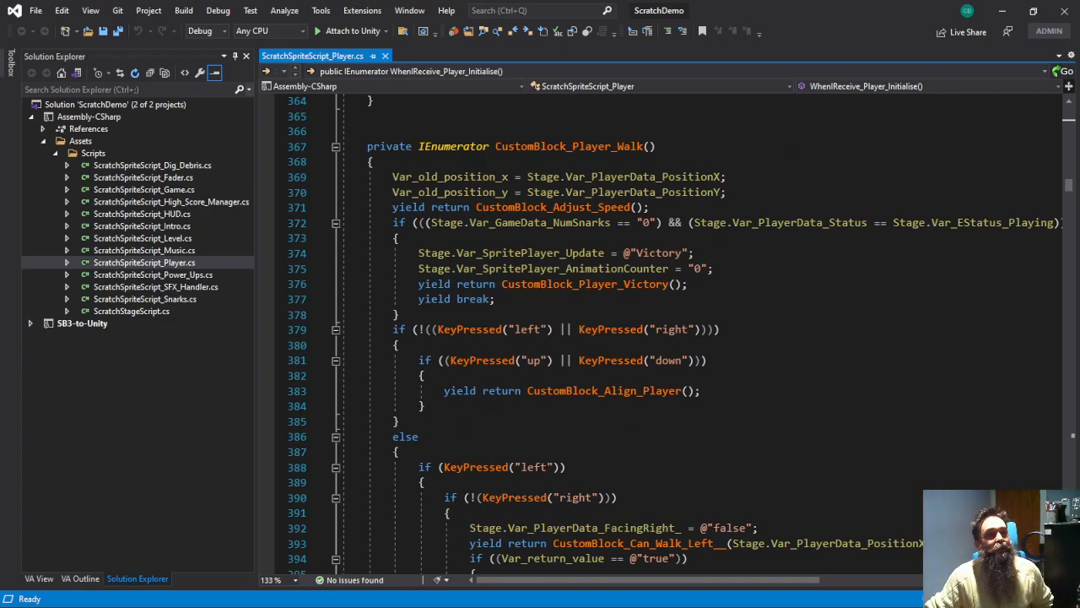
{"action": "scroll", "scroll_direction": "down", "scroll_amount": 3}
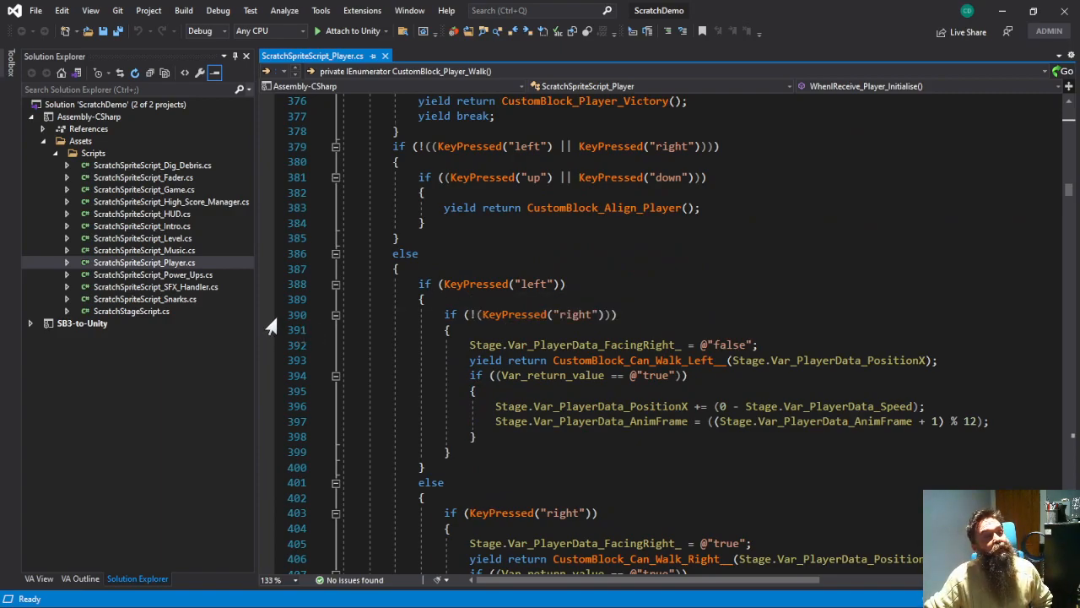
{"action": "left_click", "coordinate": [266, 315]}
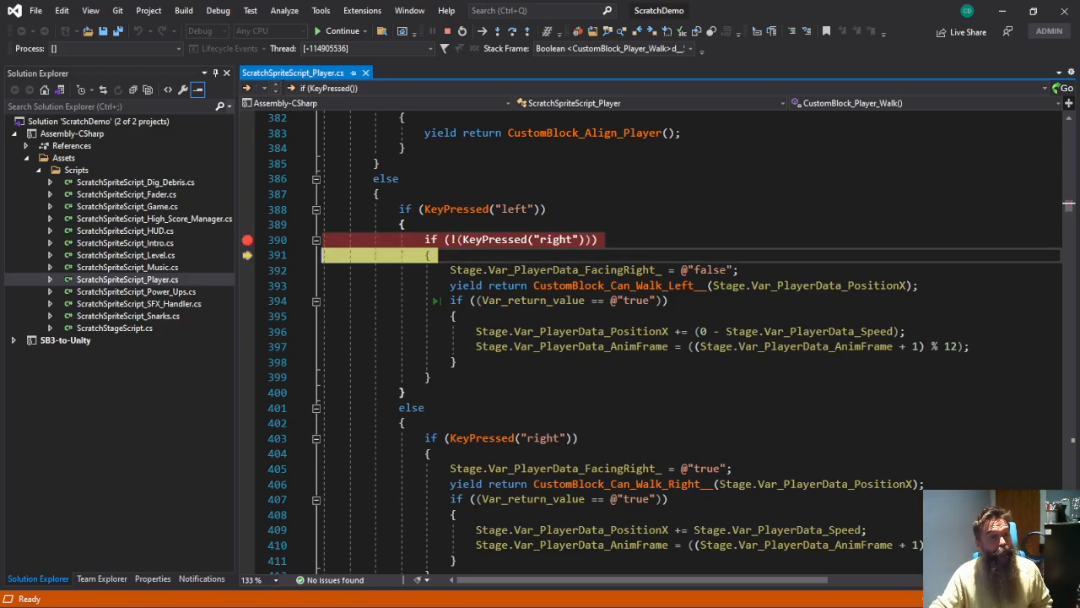
Step past the key check with F10, remove the line 390 breakpoint, and stop the game.
{"action": "key", "text": "F10"}
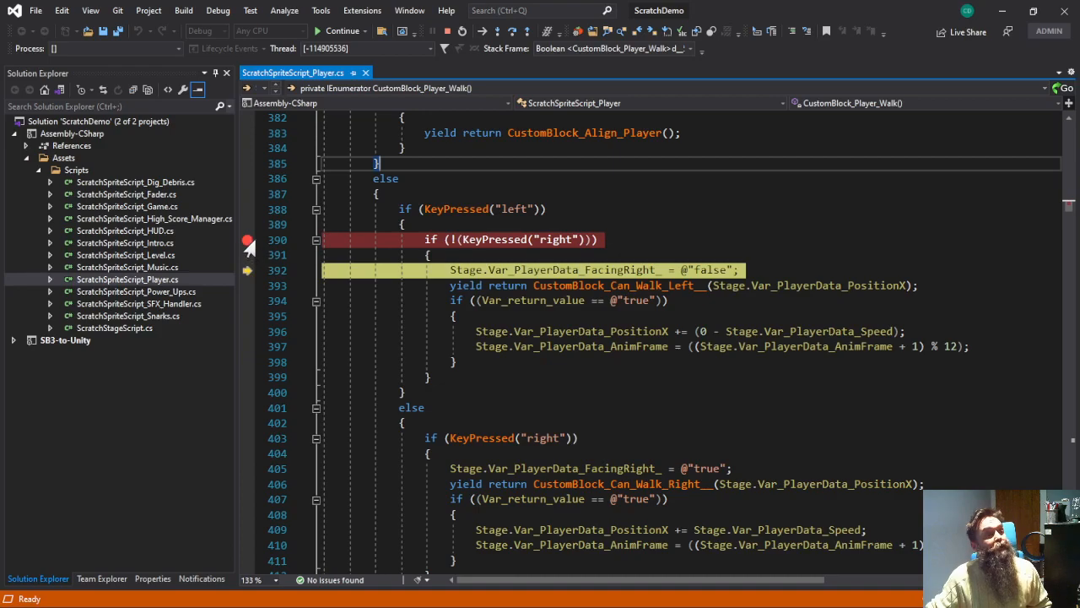
{"action": "left_click", "coordinate": [342, 31]}
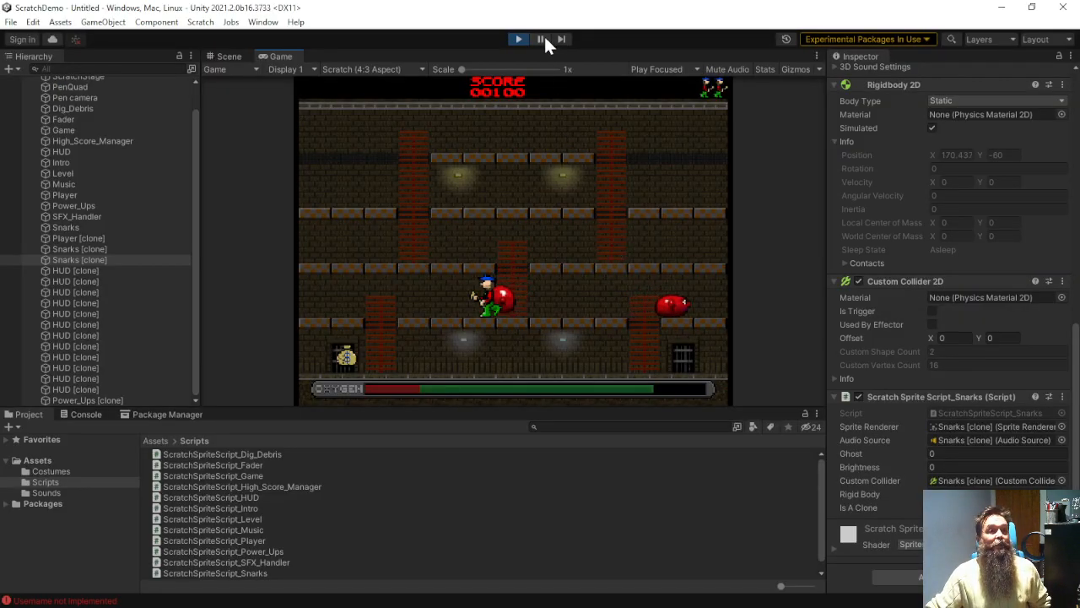
{"action": "left_click", "coordinate": [517, 39]}
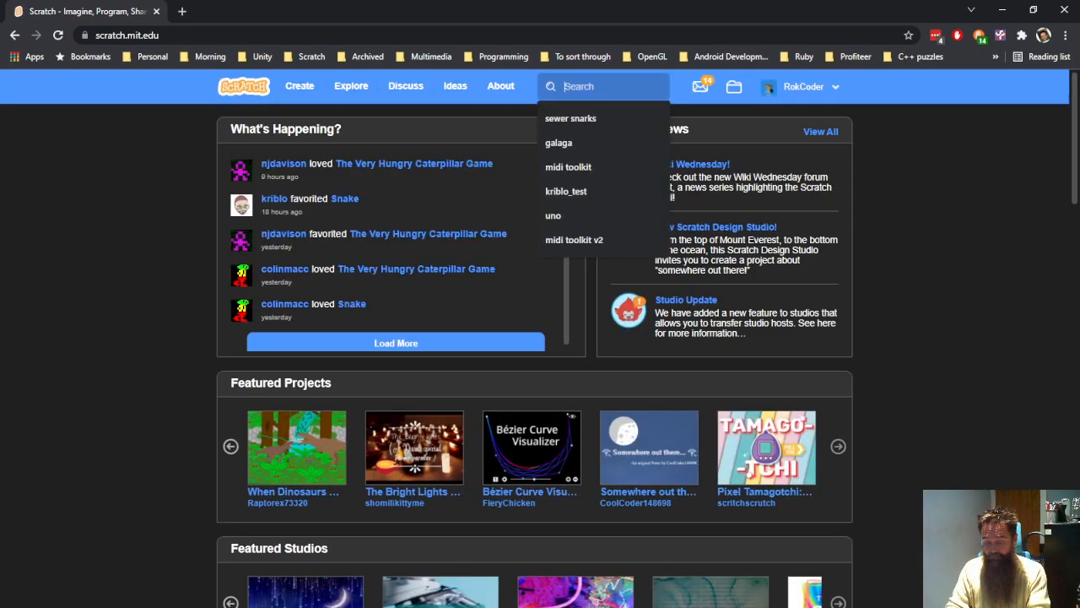
Search Scratch for 'asteroids' and scroll through the project results.
{"action": "type", "text": "asteroids"}
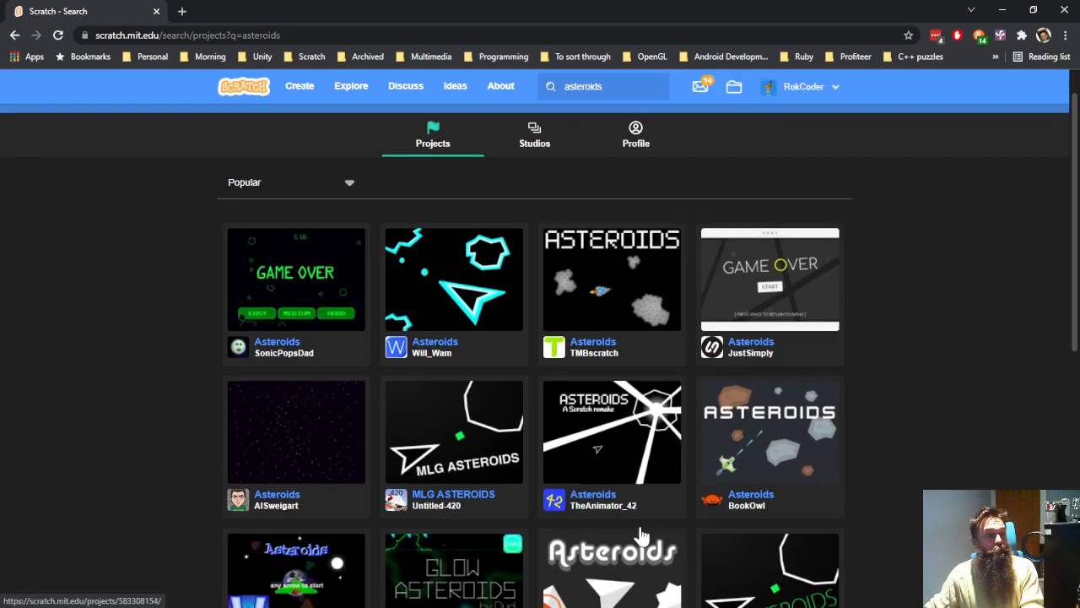
{"action": "scroll", "scroll_direction": "down", "scroll_amount": 3}
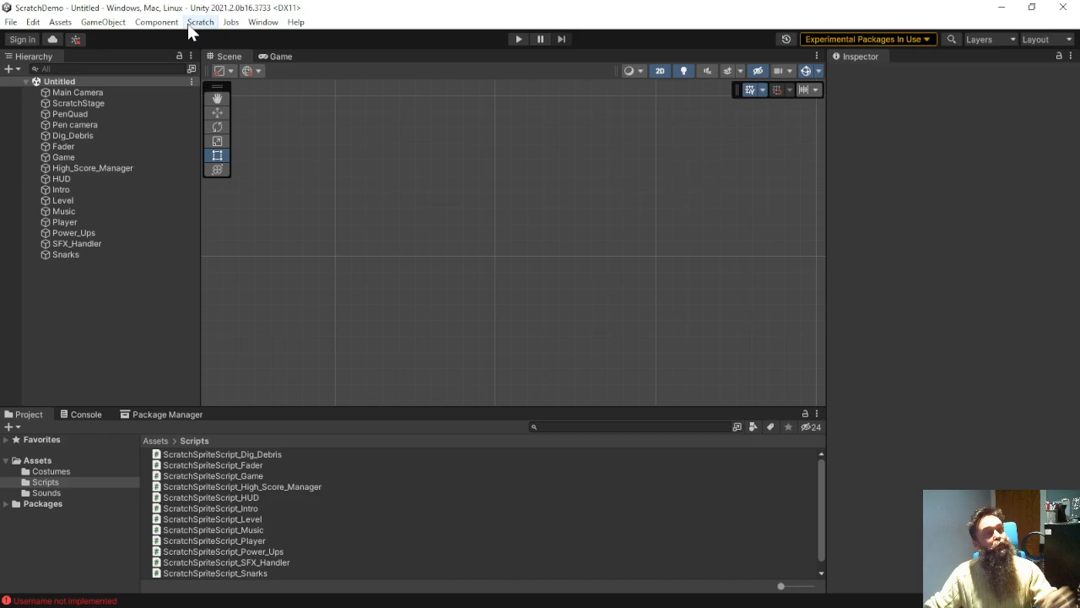
Open Scratch > Import and enter the Asteroids project number to import.
{"action": "left_click", "coordinate": [201, 22]}
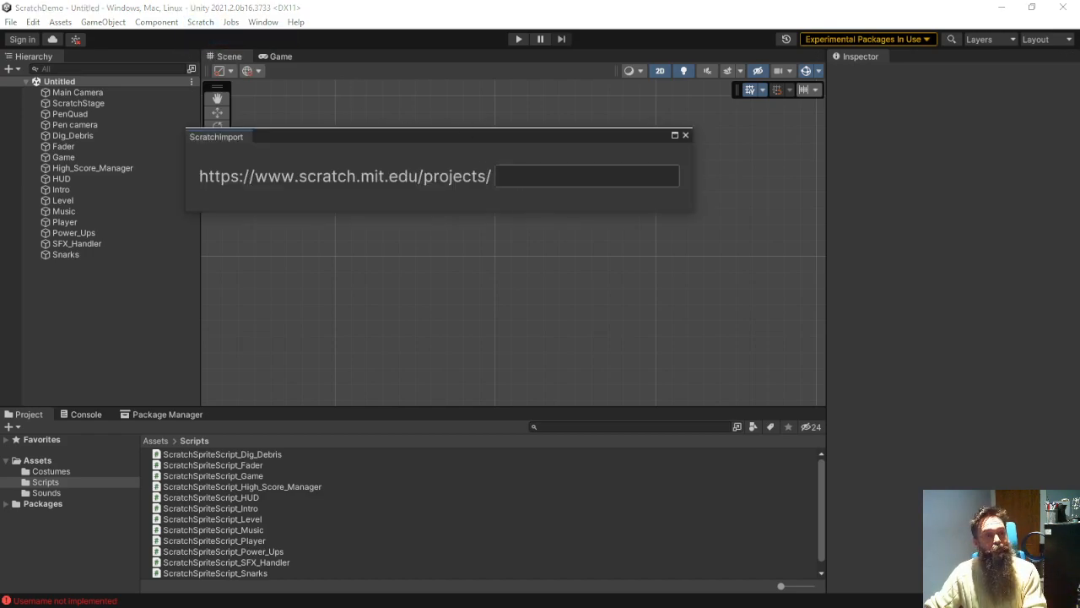
{"action": "left_click", "coordinate": [684, 135]}
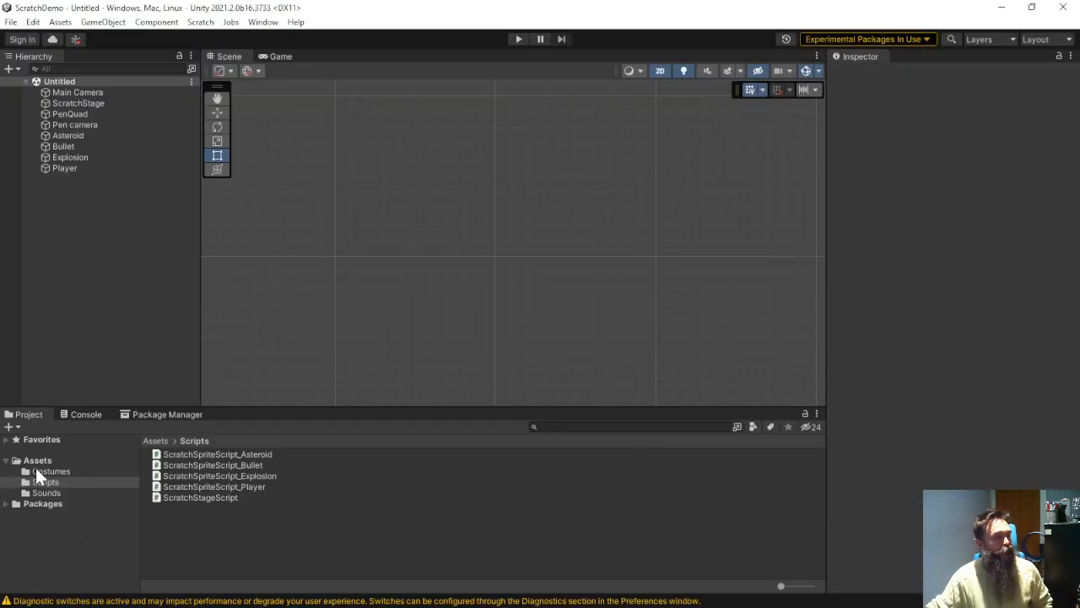
Show the Scripts folder and enter Play mode on the imported Asteroids game.
{"action": "left_click", "coordinate": [45, 481]}
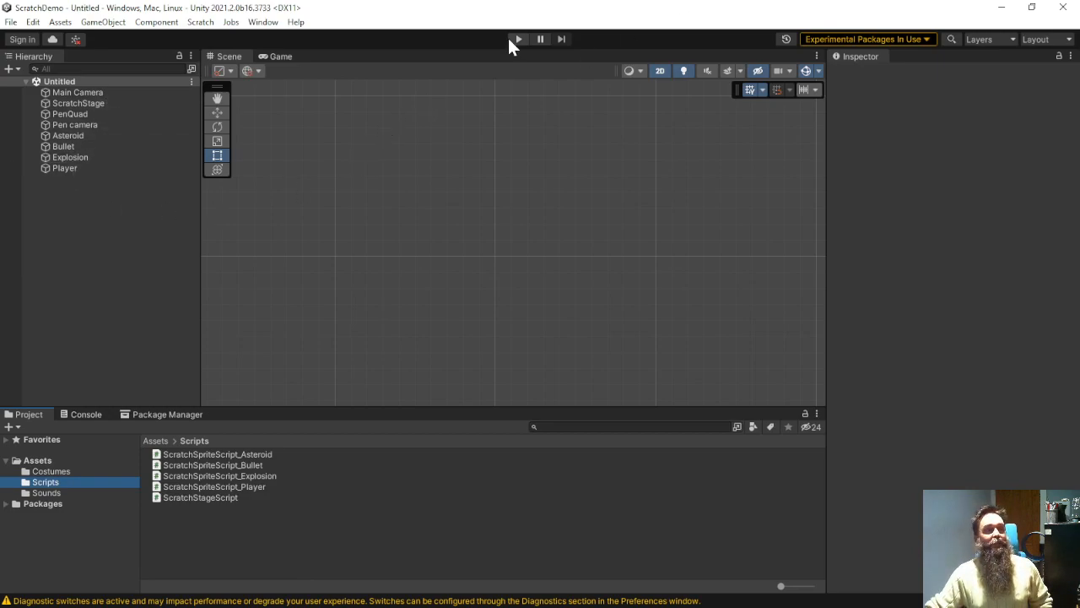
{"action": "left_click", "coordinate": [518, 39]}
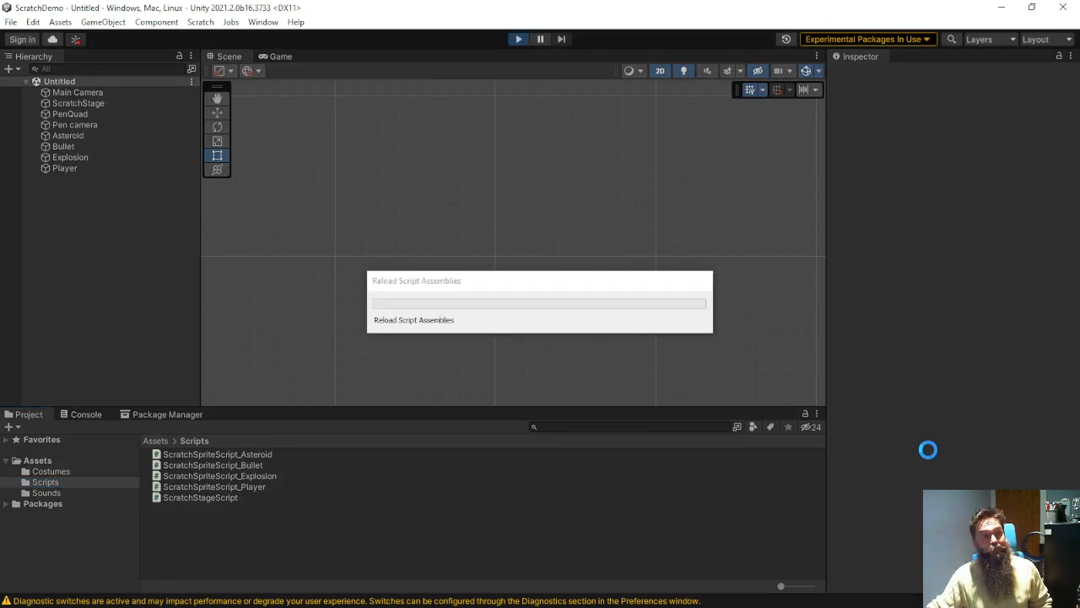